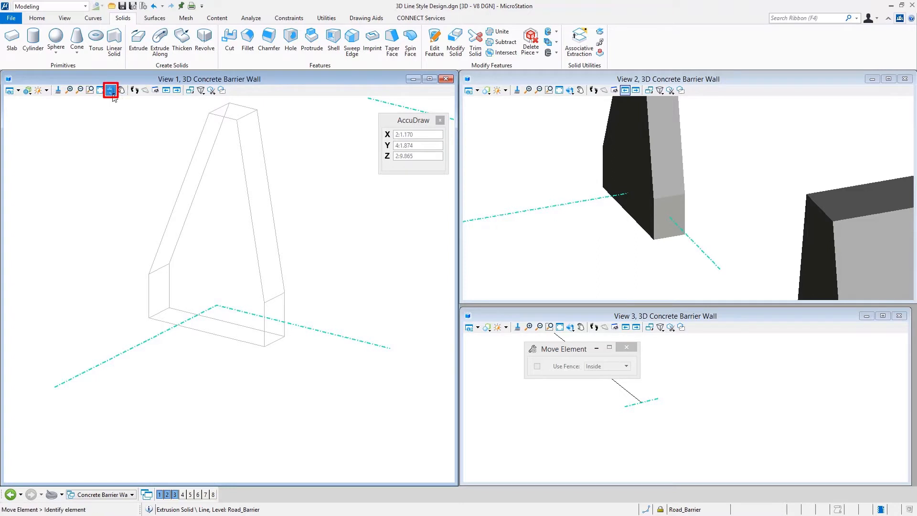
Rotate View 1 to Top View to see the barrier wall from directly above.
left_click(110, 90)
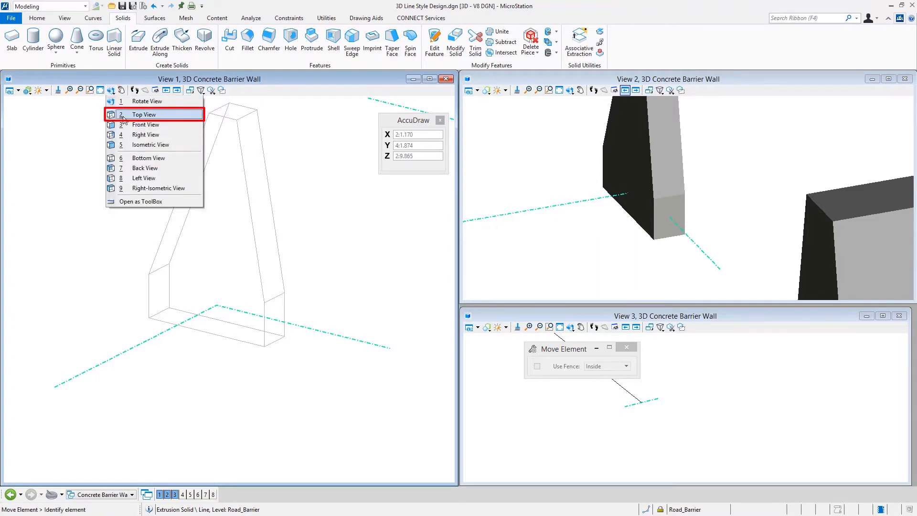
left_click(143, 114)
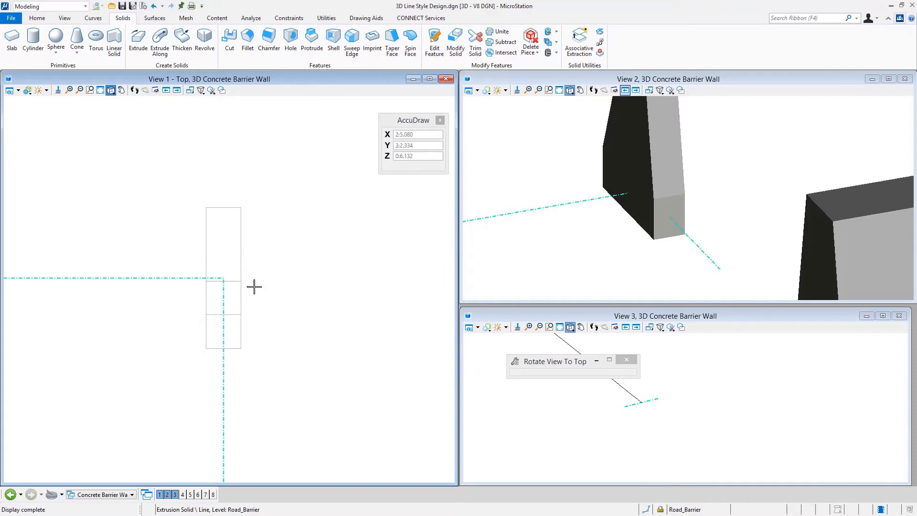
mouse_move(260, 278)
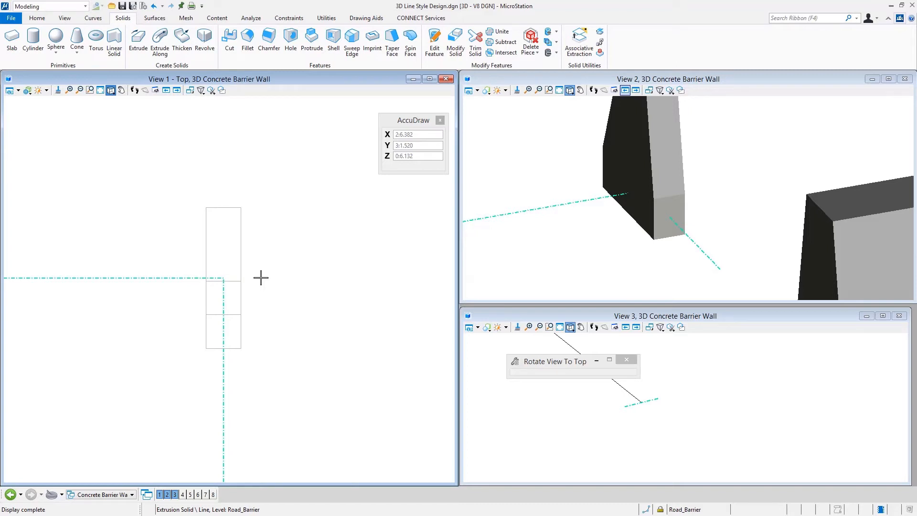
Open the Line Style Editor through Line Style > Manage and move it aside.
left_click(37, 18)
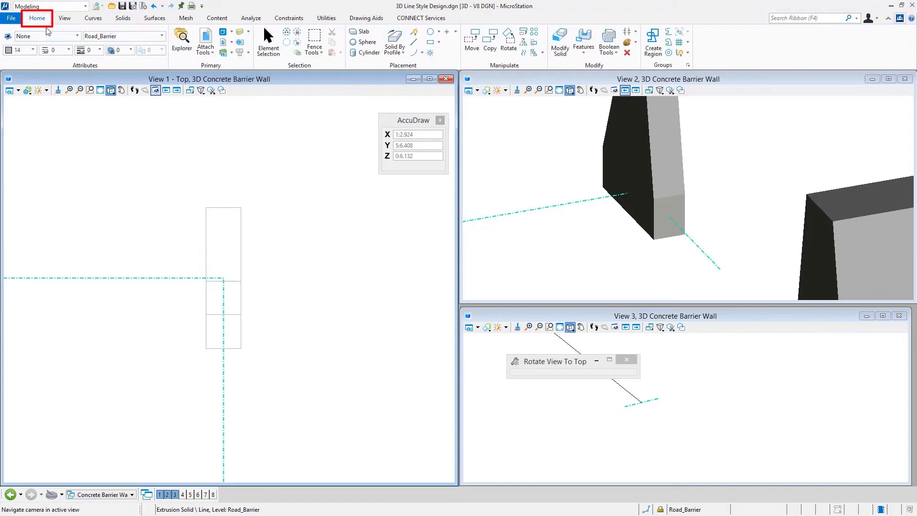
mouse_move(68, 157)
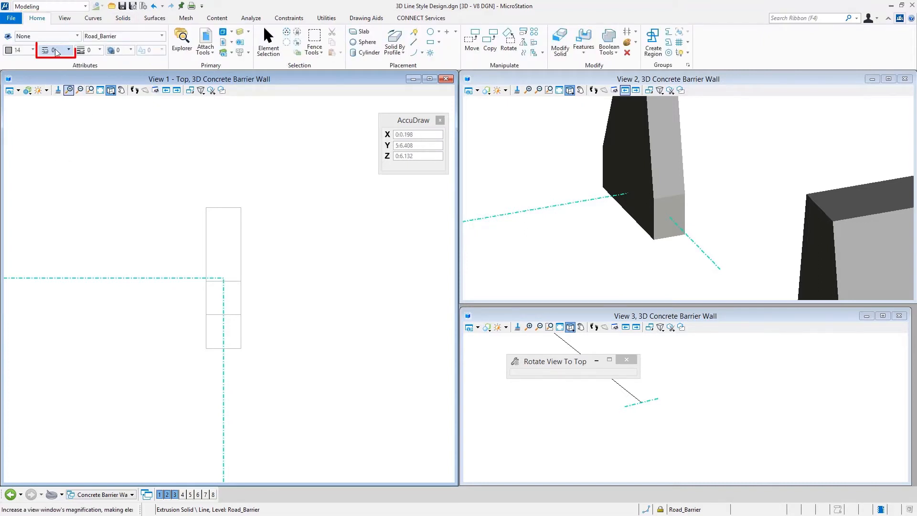
left_click(69, 50)
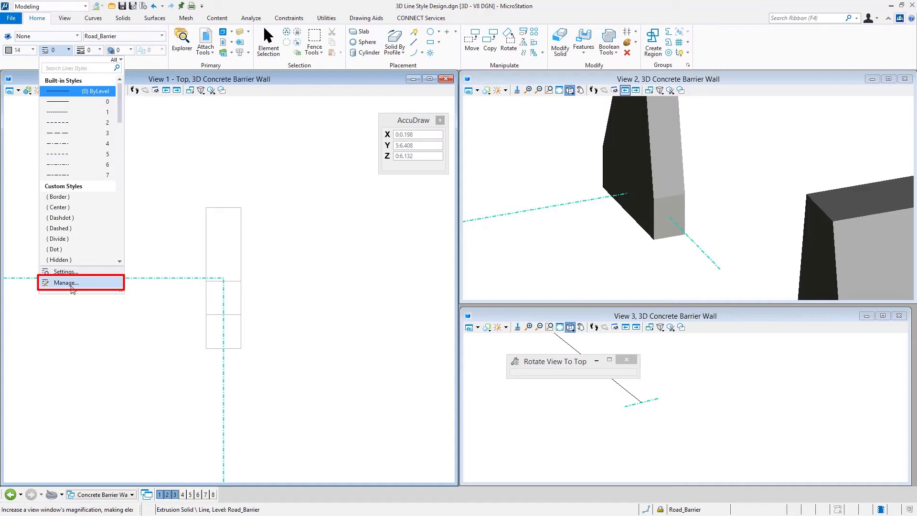
left_click(65, 282)
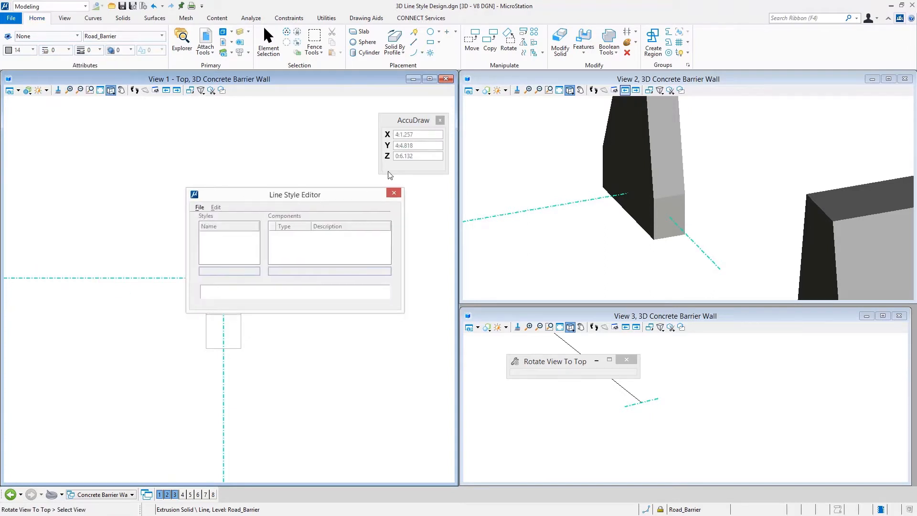
left_click_drag(294, 195, 449, 49)
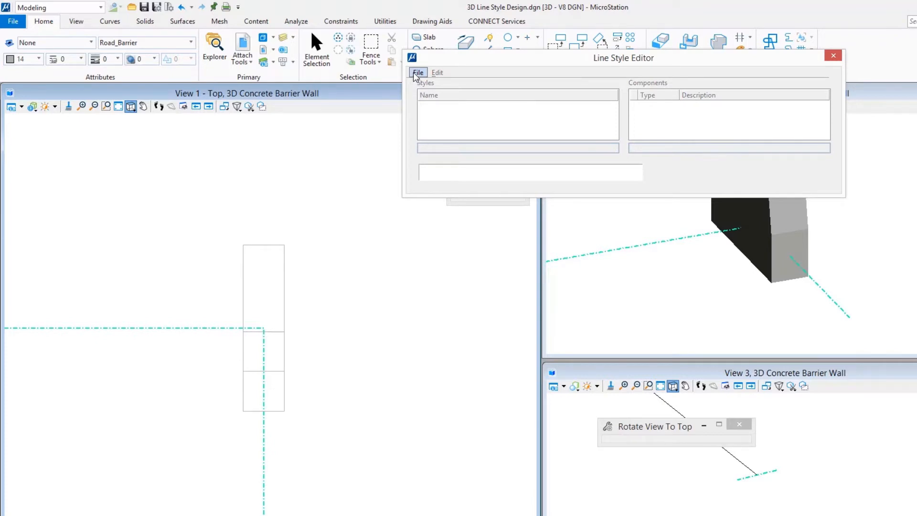
left_click(418, 72)
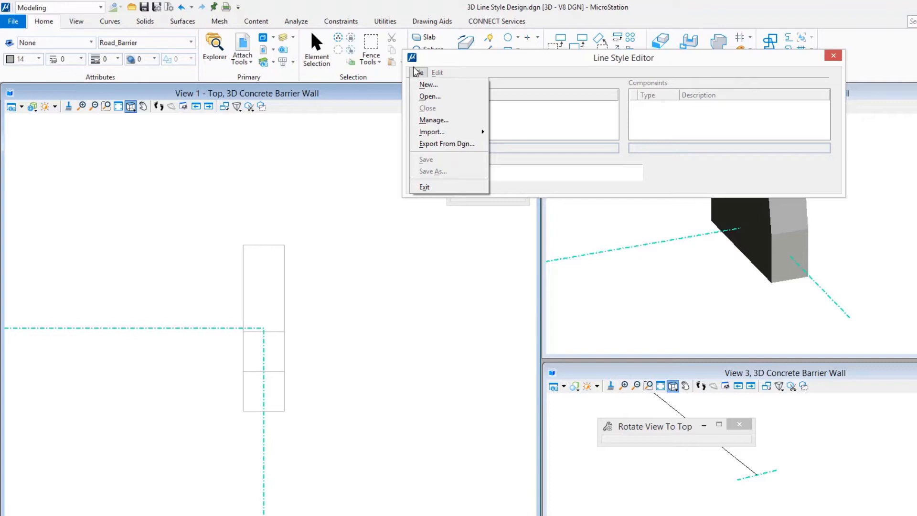
mouse_move(428, 84)
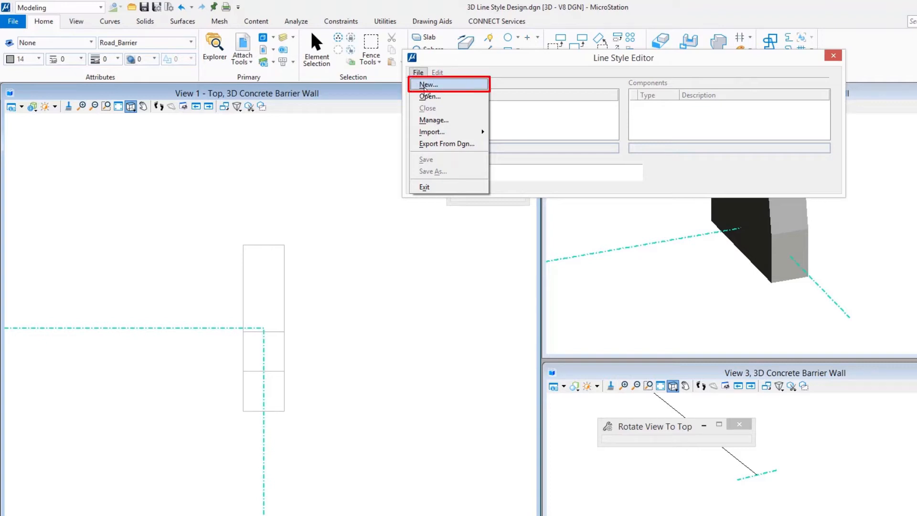
Create a new line style library named Barrier.rsc in the Standards Symb folder.
left_click(428, 85)
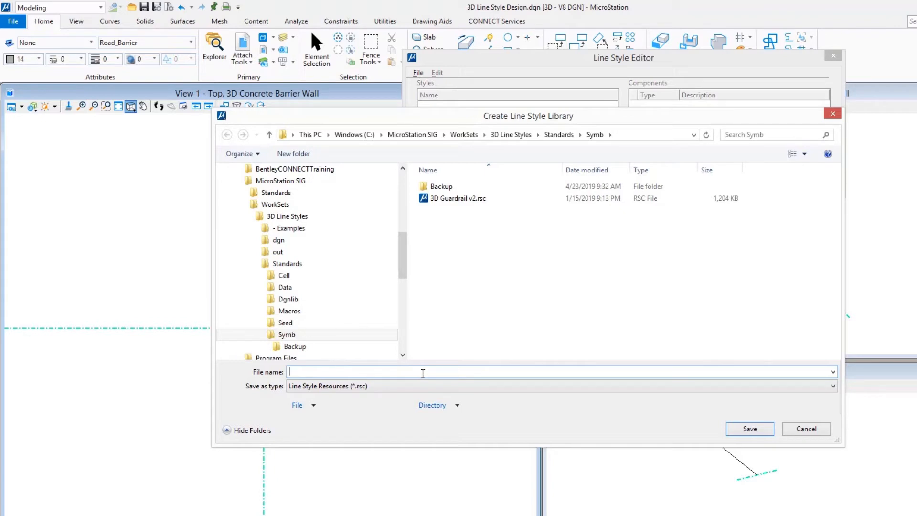
type("Barrier")
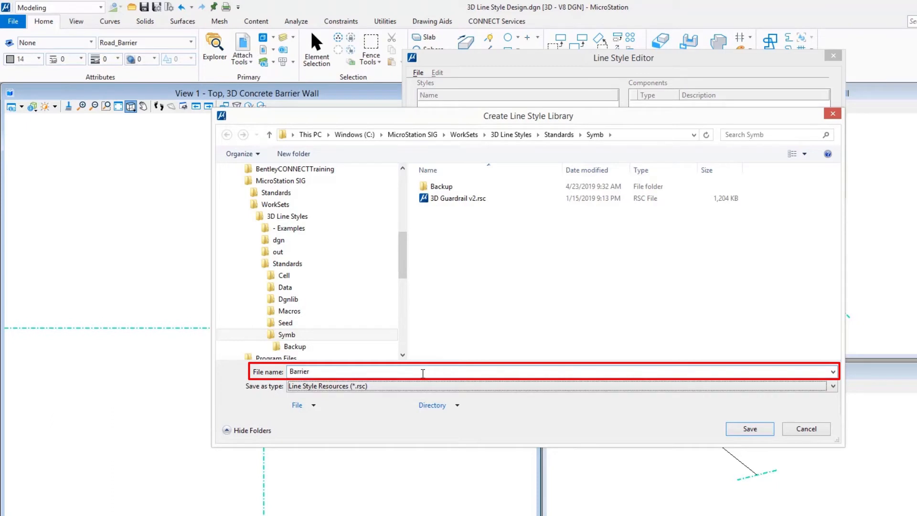
left_click(749, 429)
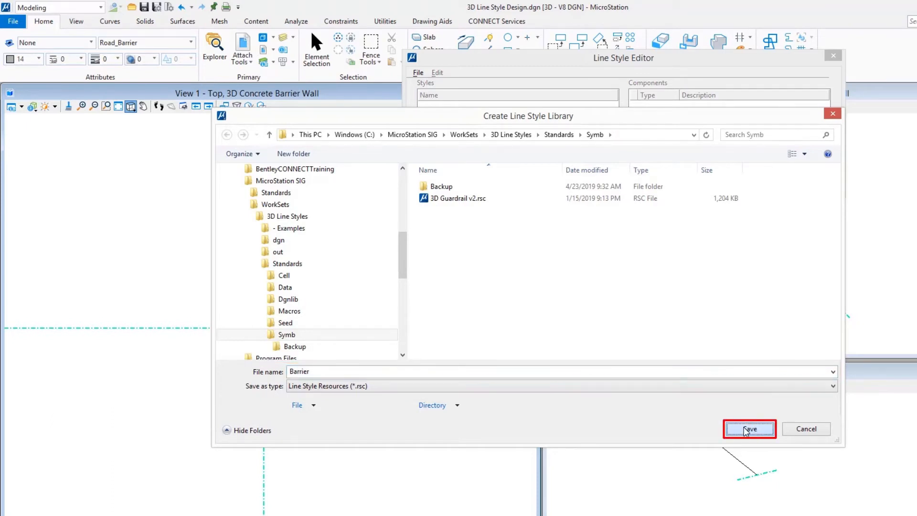
left_click(750, 429)
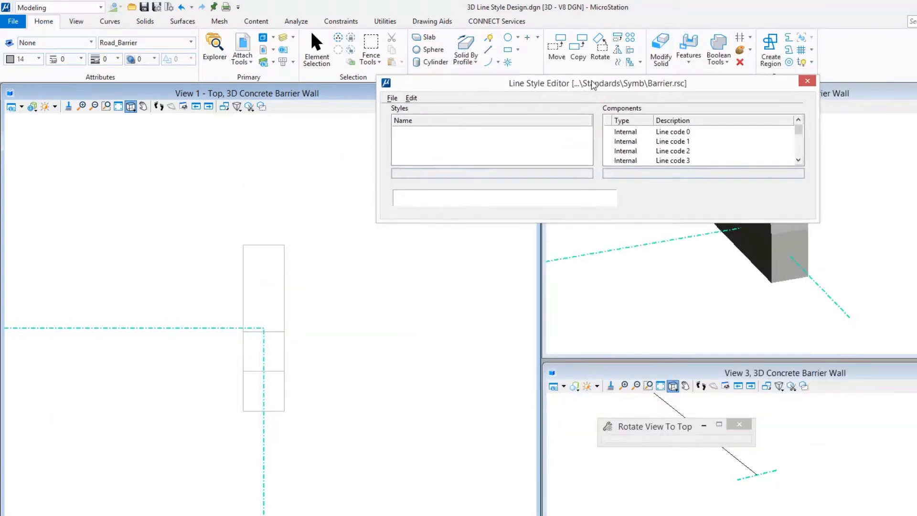
Add a line style named 'Slip Form Barrier' to the Barrier library.
left_click(387, 104)
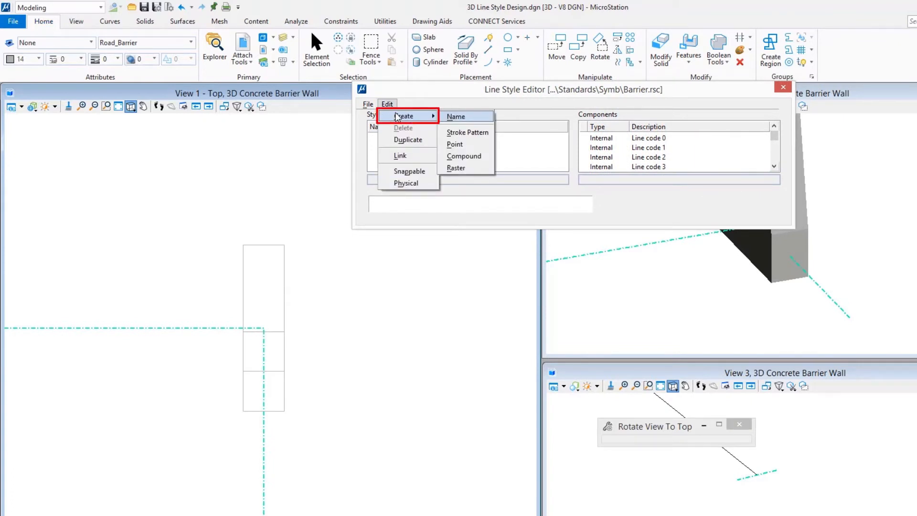
mouse_move(456, 117)
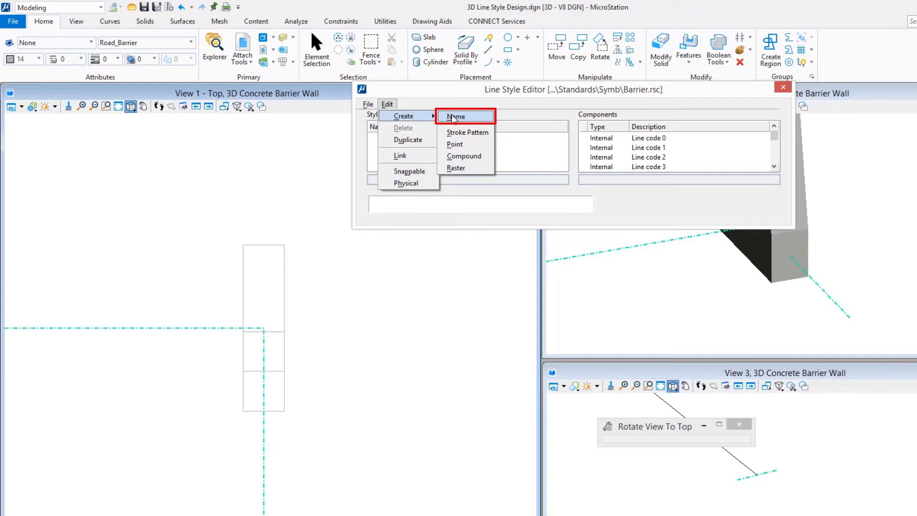
left_click(460, 116)
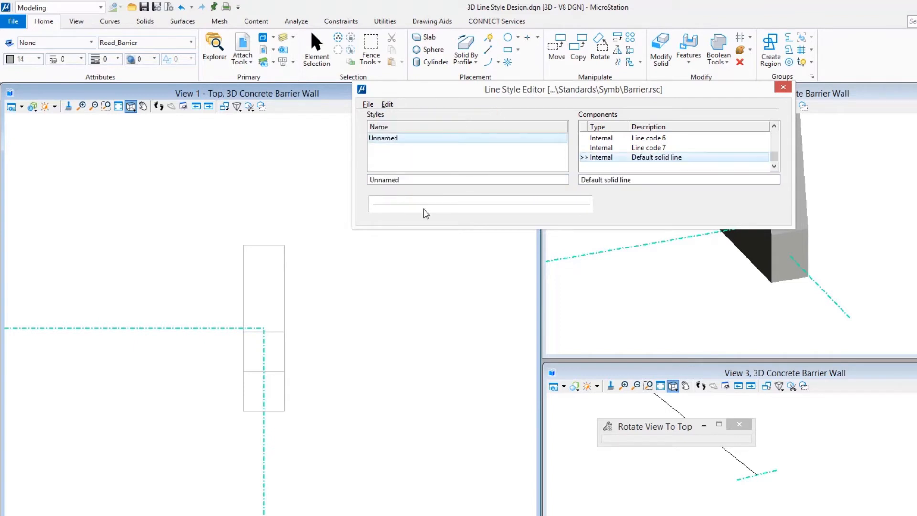
type("S")
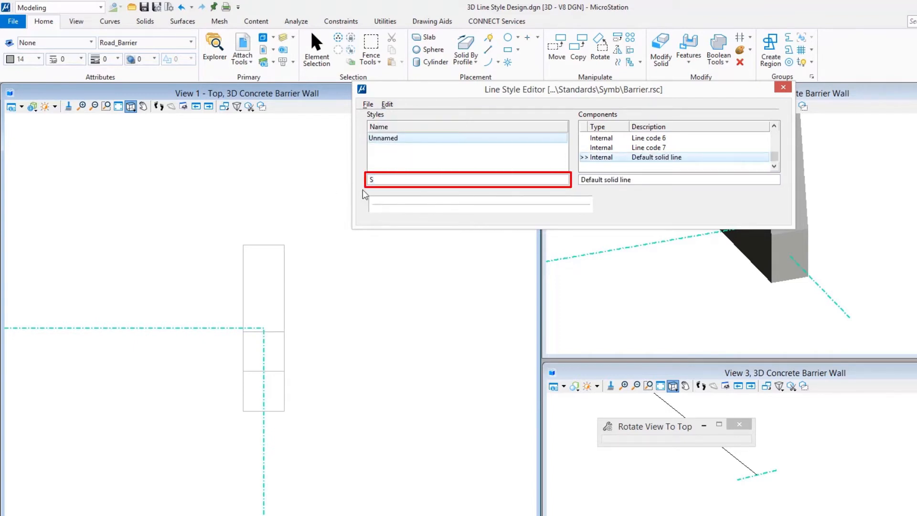
type("lip Form Barrier")
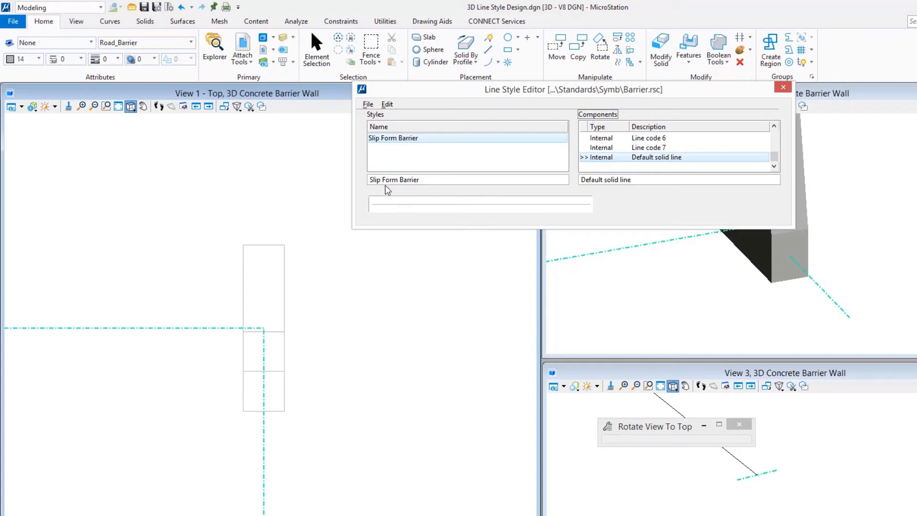
left_click(387, 104)
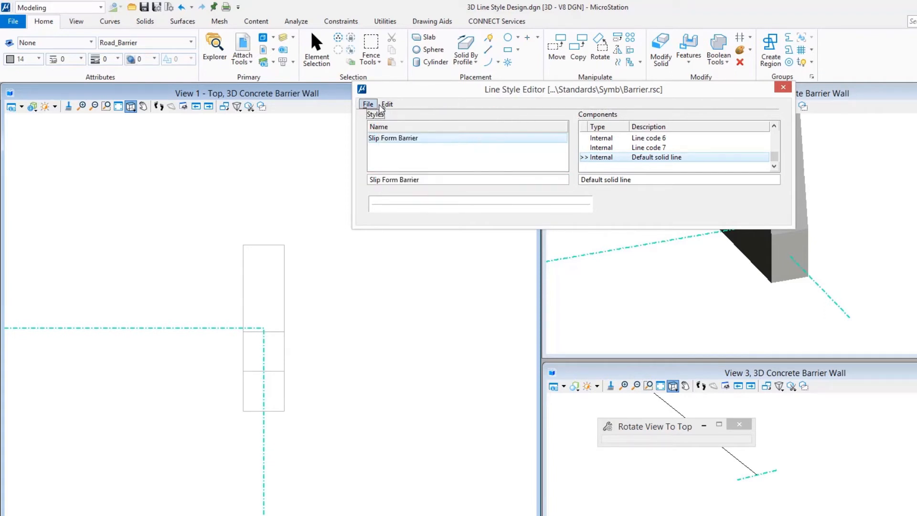
left_click(387, 104)
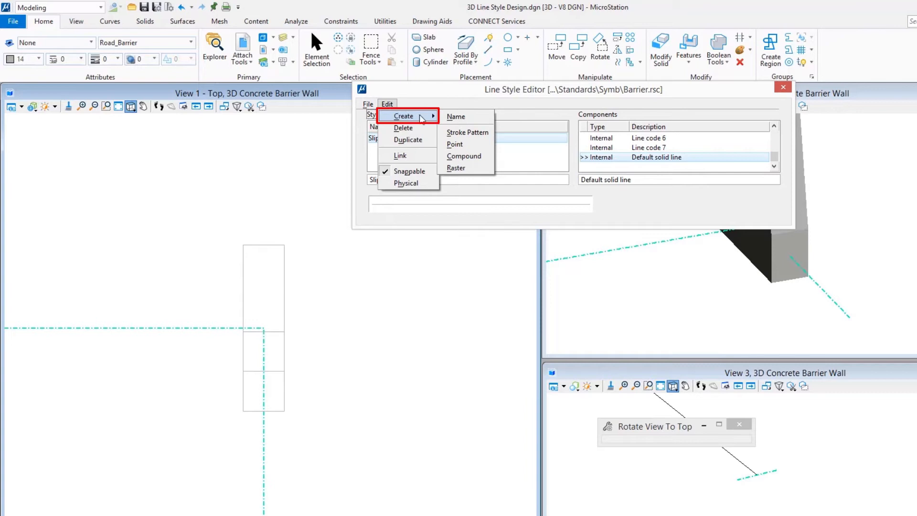
mouse_move(468, 132)
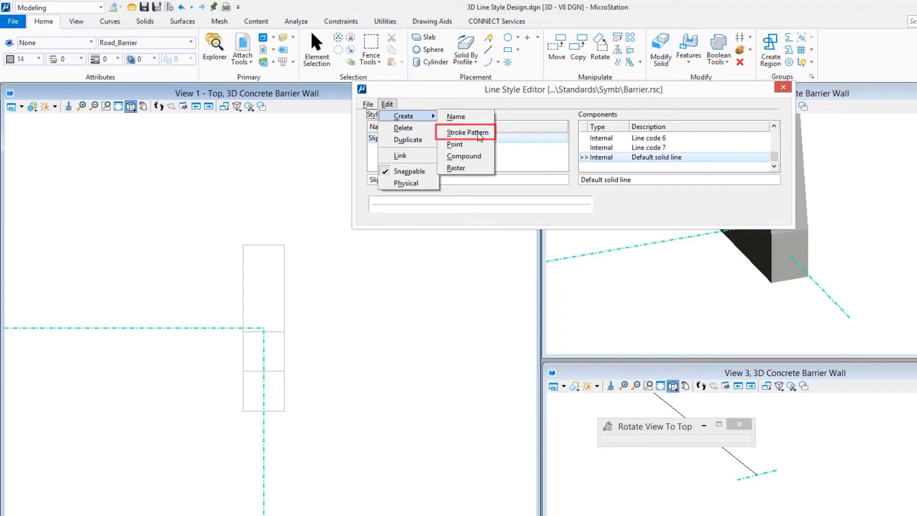
Create a 'Slip Form' stroke pattern holding a single fixed 0.5-length gap.
left_click(467, 132)
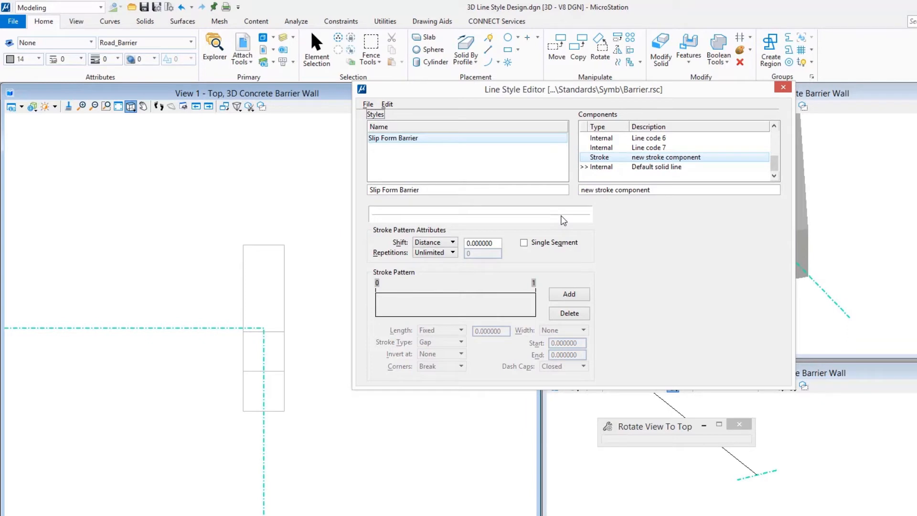
mouse_move(274, 232)
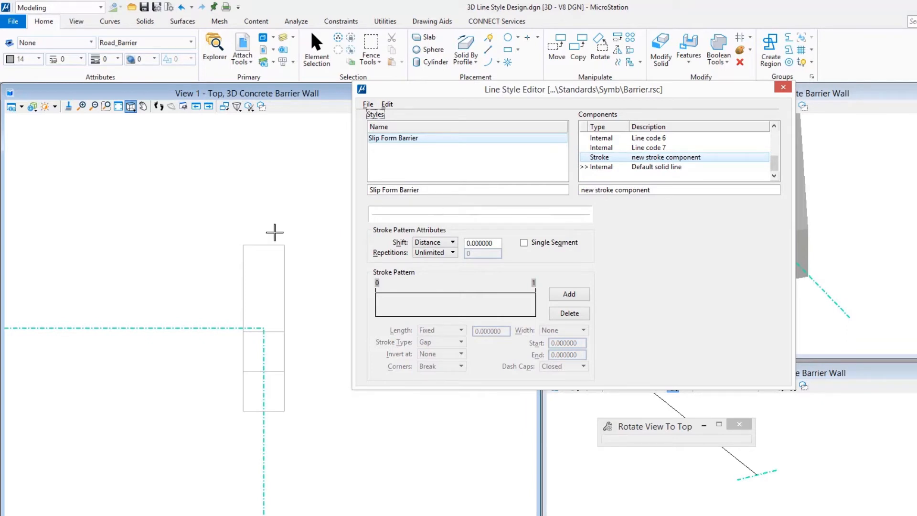
mouse_move(666, 260)
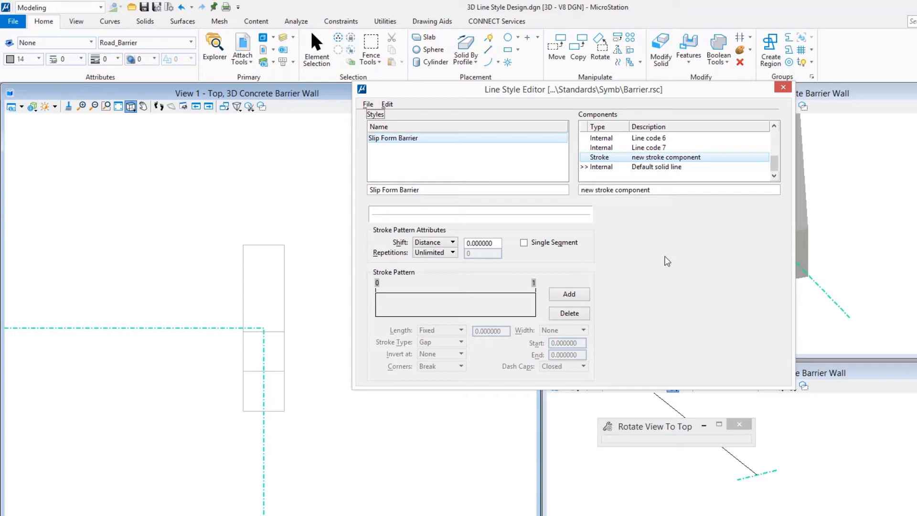
mouse_move(661, 268)
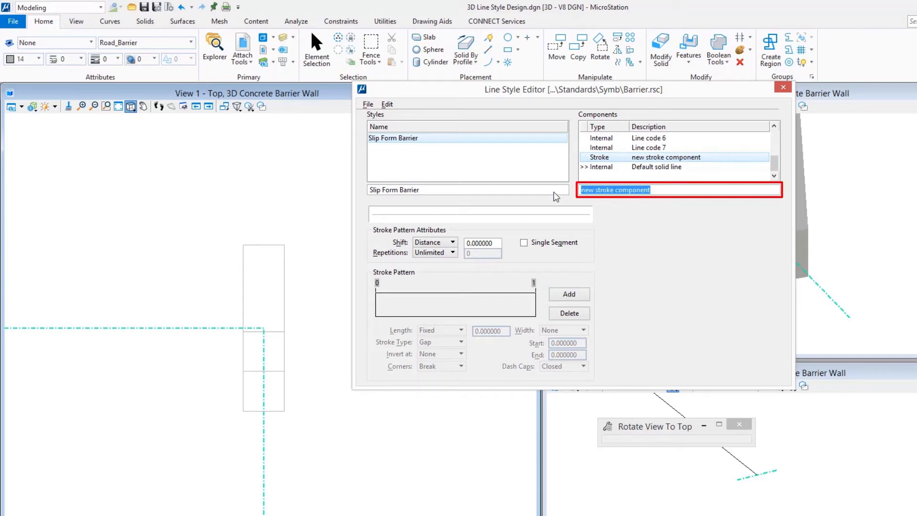
type("Slip Form Barrier")
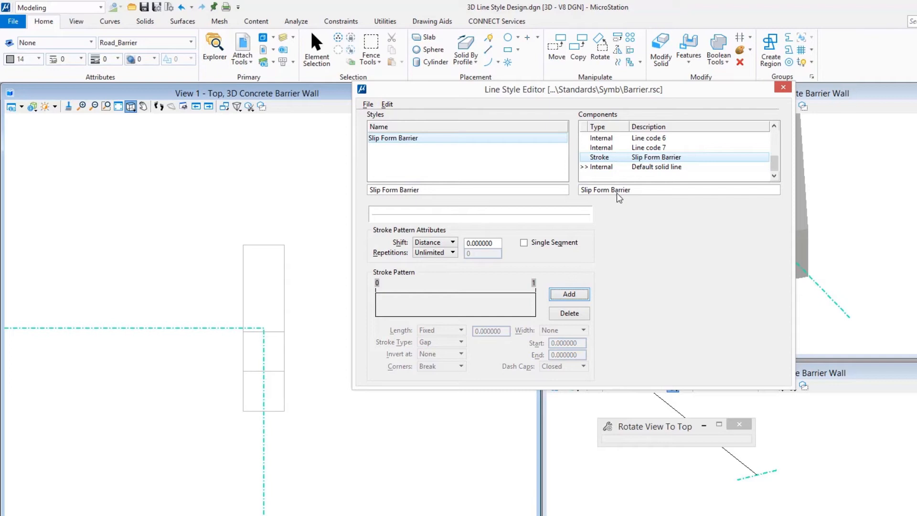
left_click(569, 294)
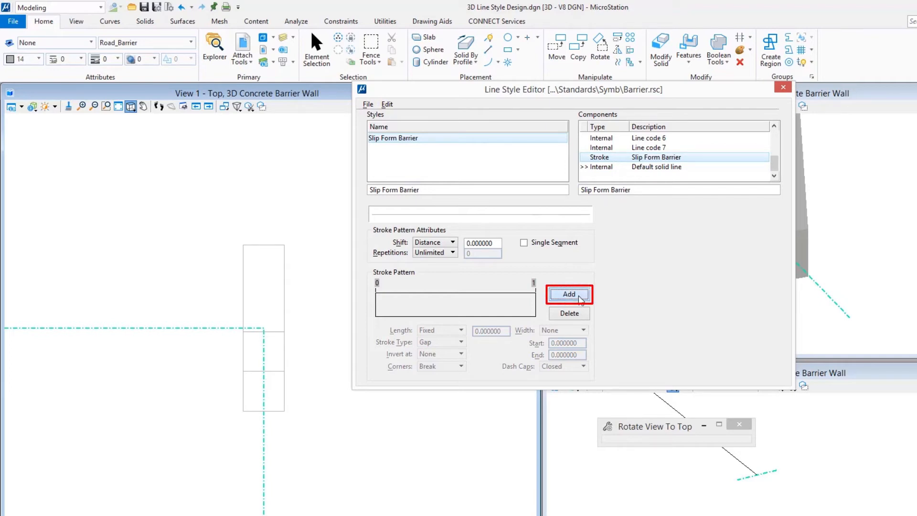
left_click(569, 294)
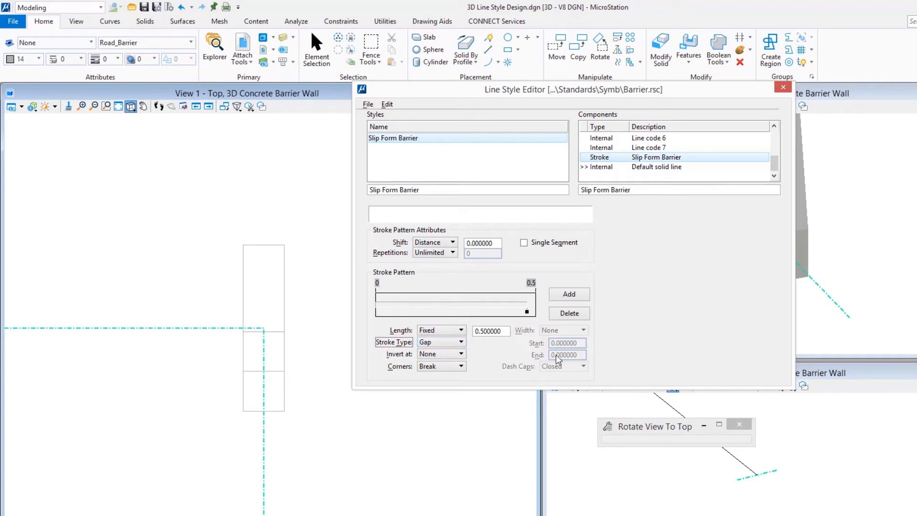
mouse_move(588, 251)
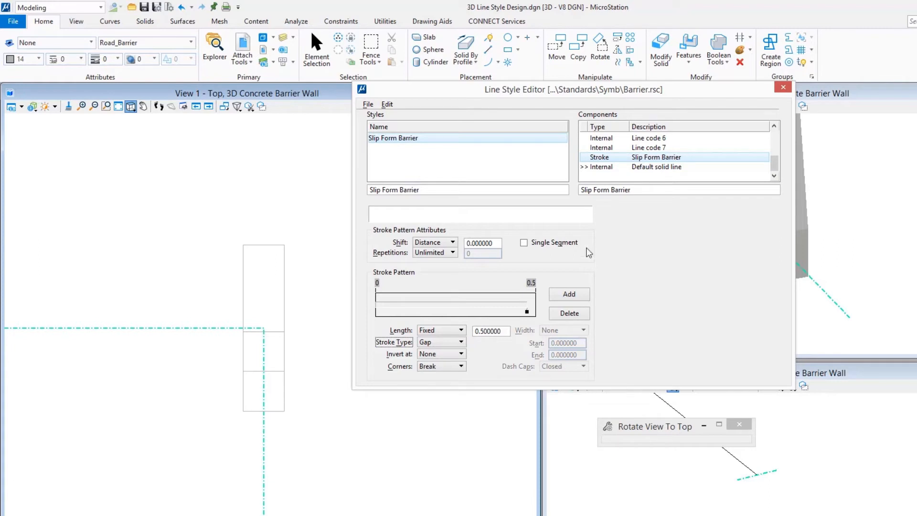
mouse_move(591, 247)
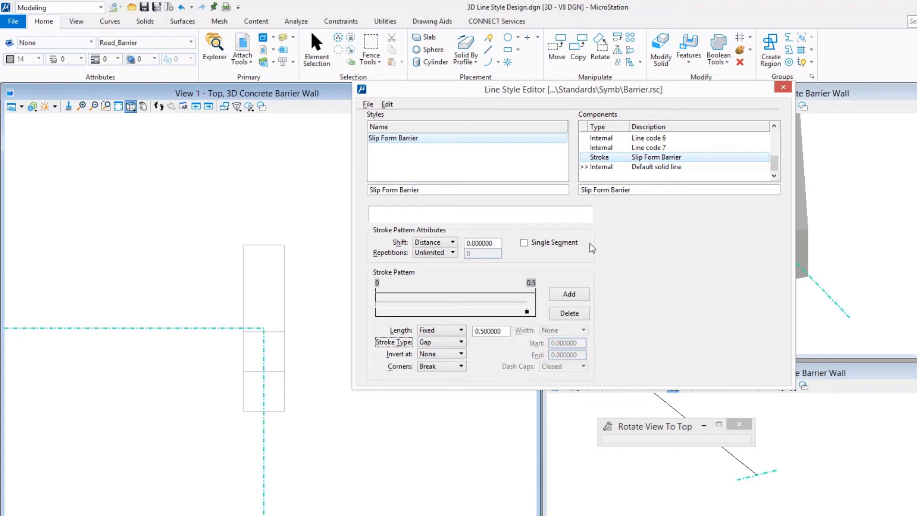
mouse_move(623, 251)
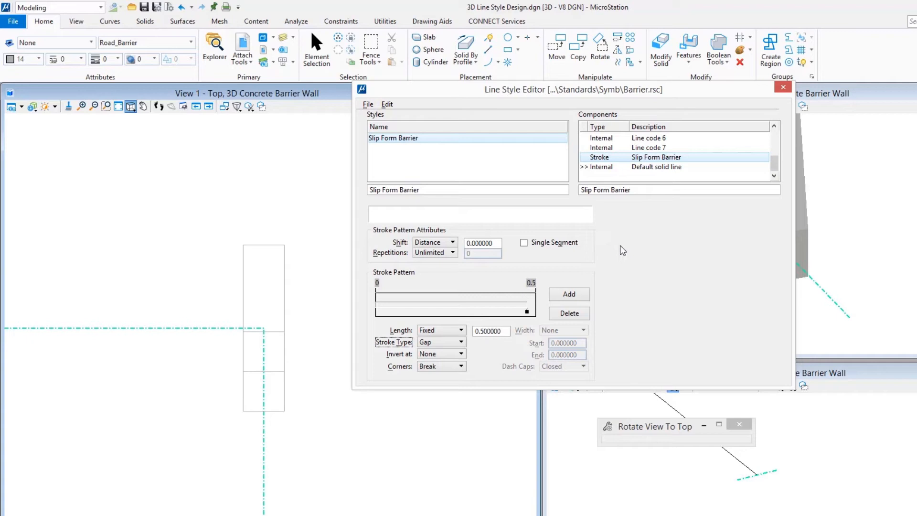
mouse_move(504, 174)
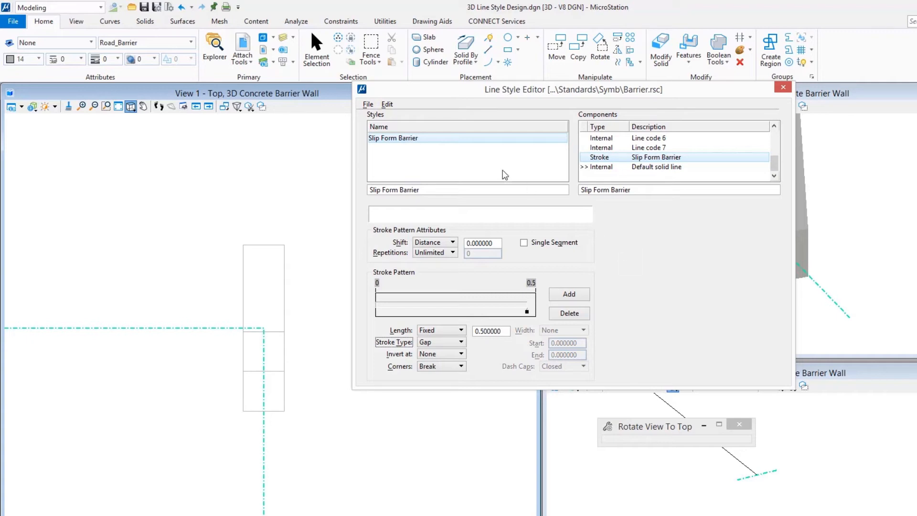
mouse_move(391, 109)
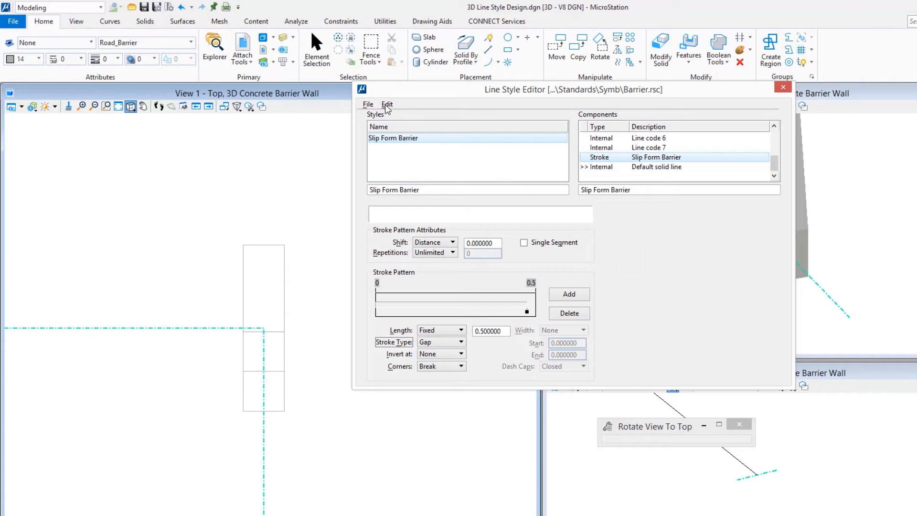
left_click(387, 104)
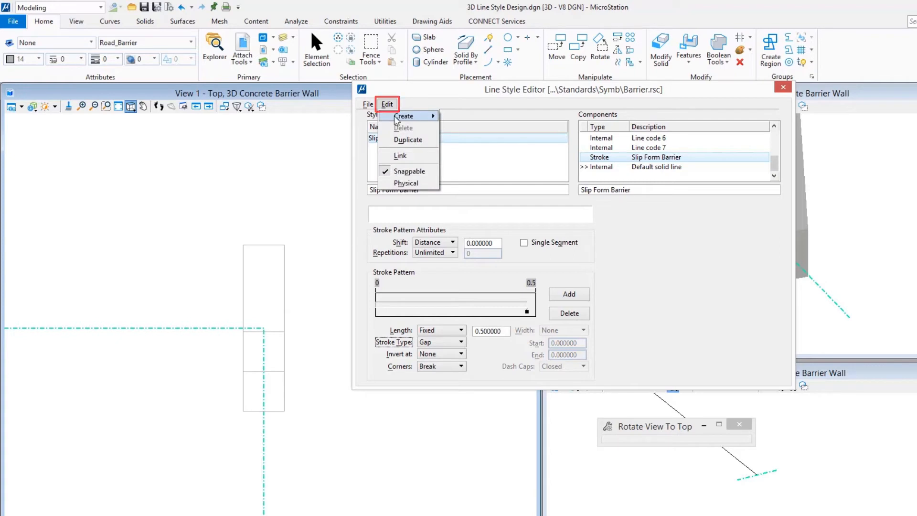
mouse_move(403, 116)
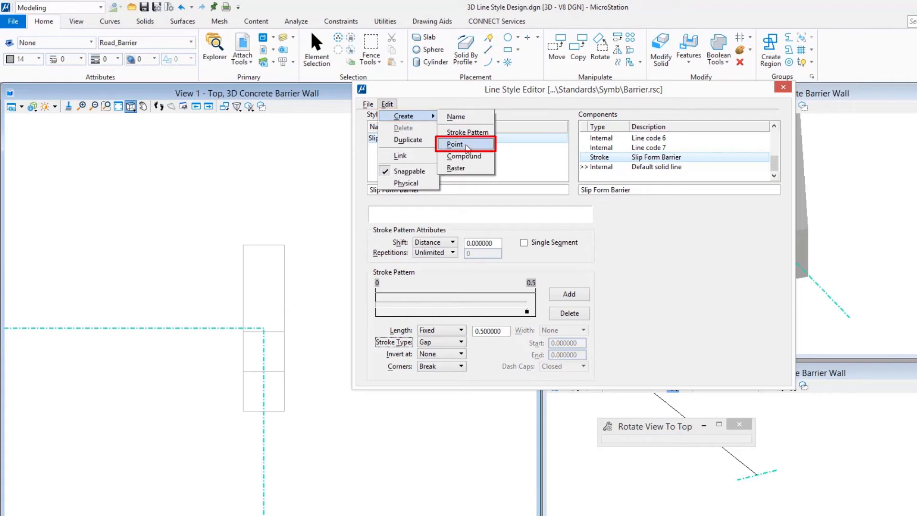
Add a 'Slip Form Barrier' point component based on the Slip Form Barrier stroke pattern.
left_click(454, 143)
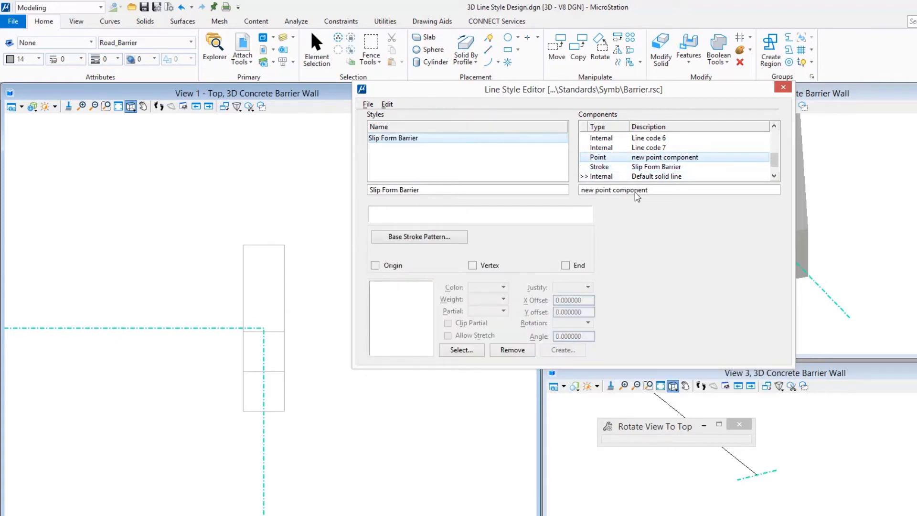
left_click(467, 190)
type("Slip Form Barrier")
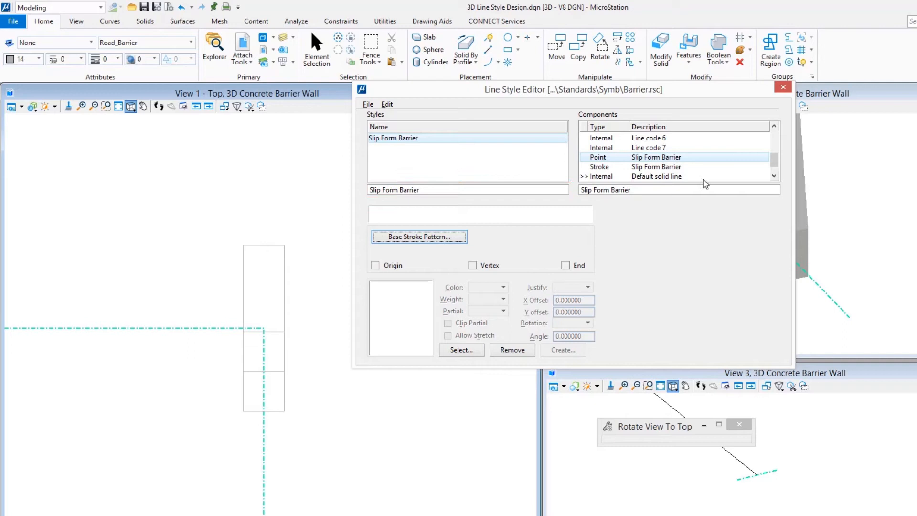
left_click(656, 157)
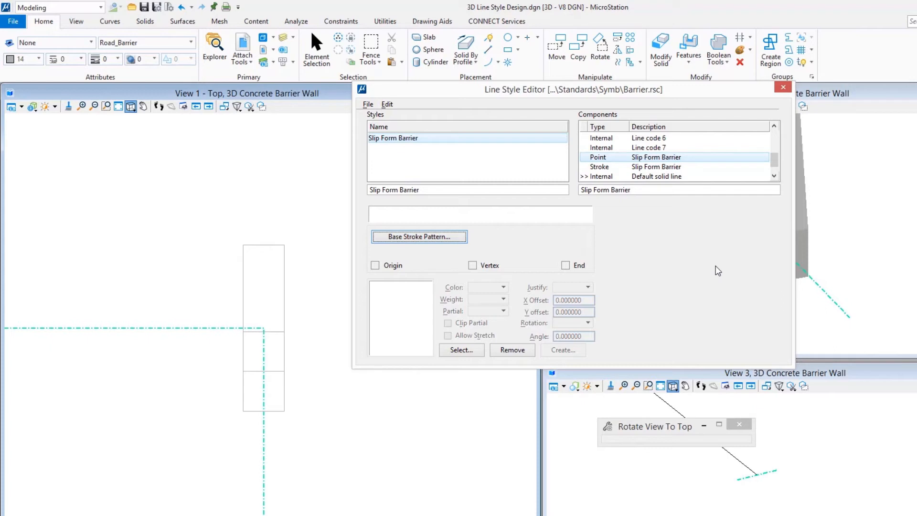
left_click(419, 236)
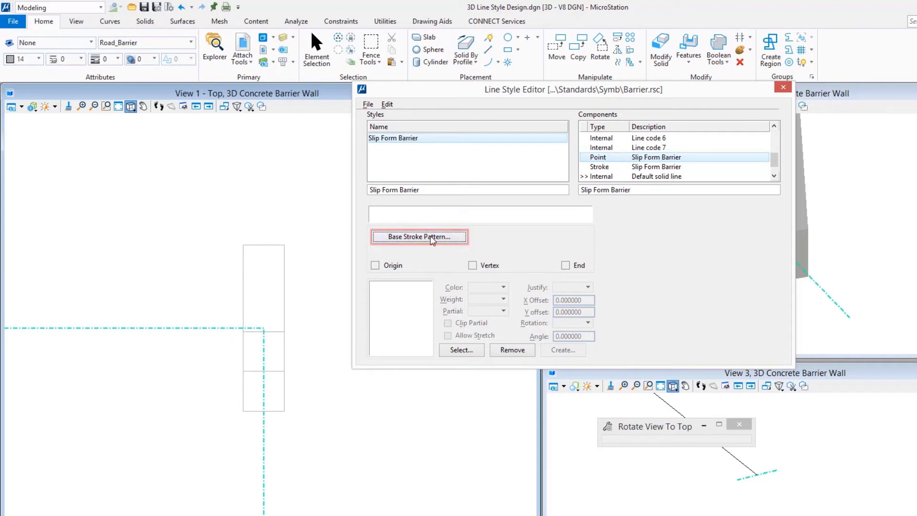
left_click(420, 237)
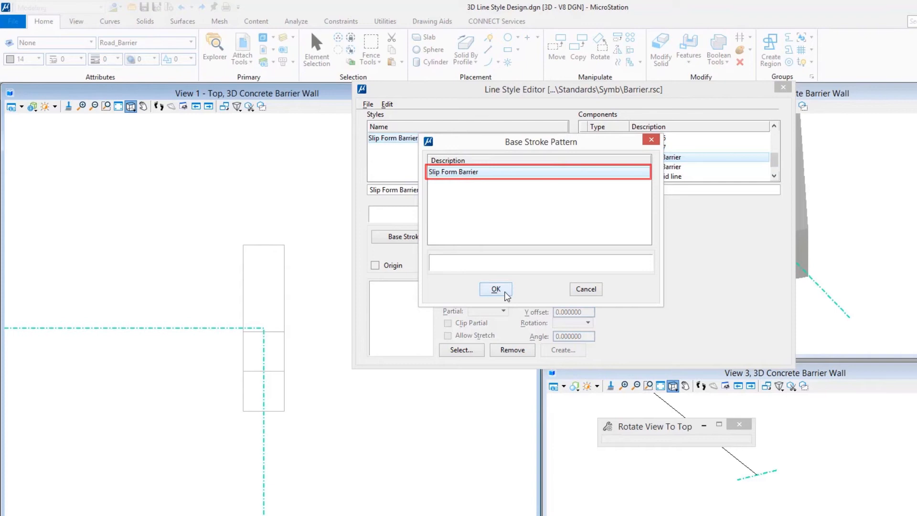
left_click(495, 289)
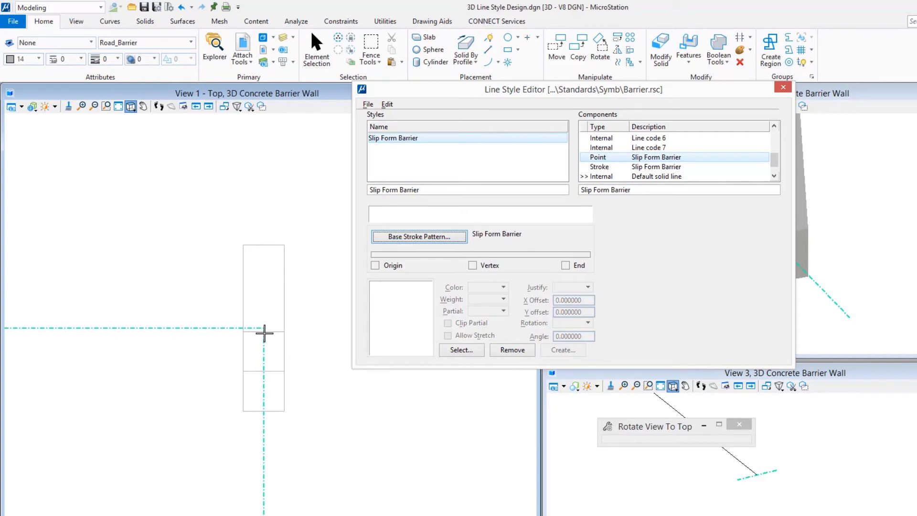
mouse_move(312, 335)
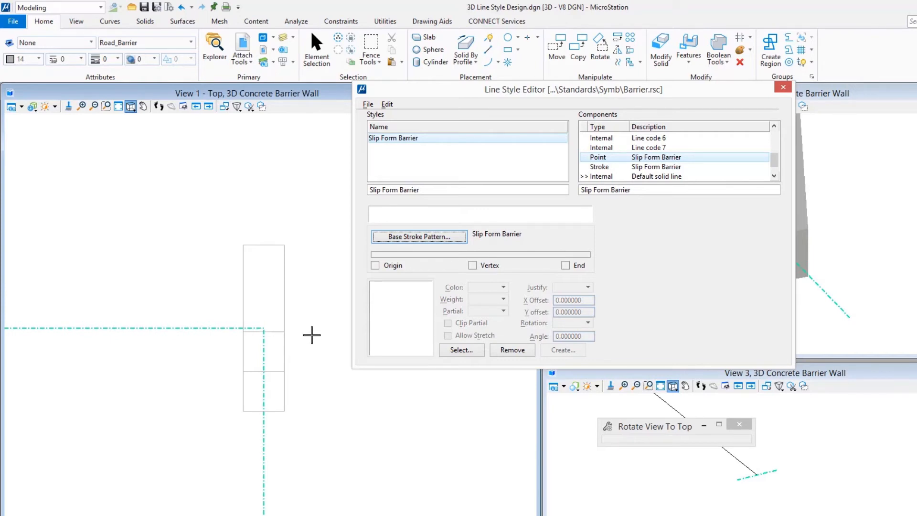
mouse_move(440, 320)
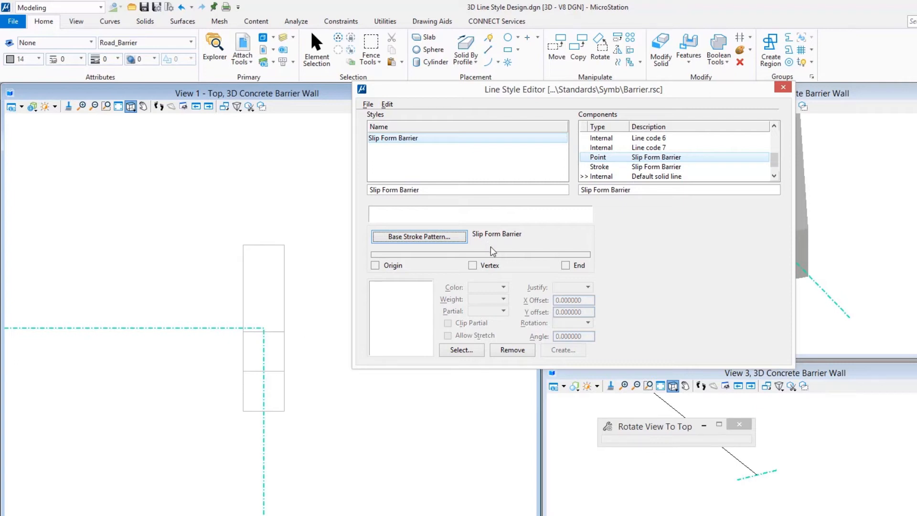
mouse_move(490, 245)
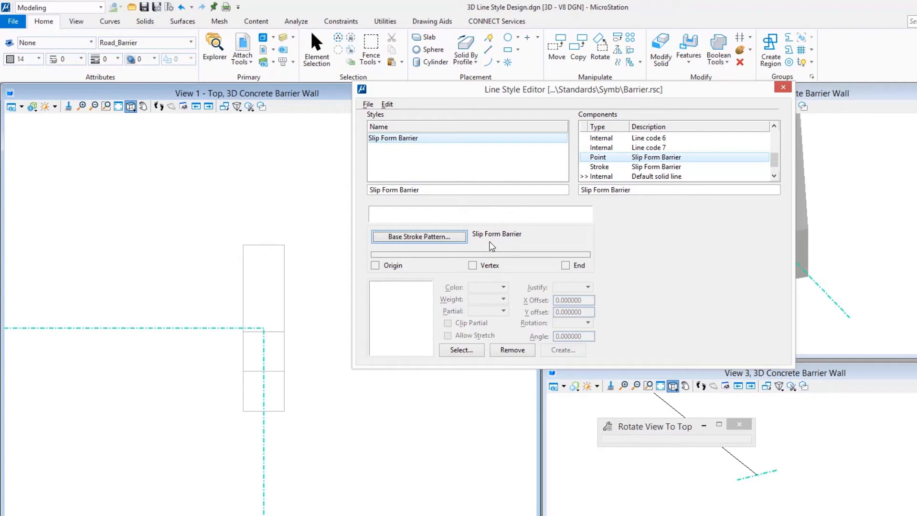
left_click(315, 49)
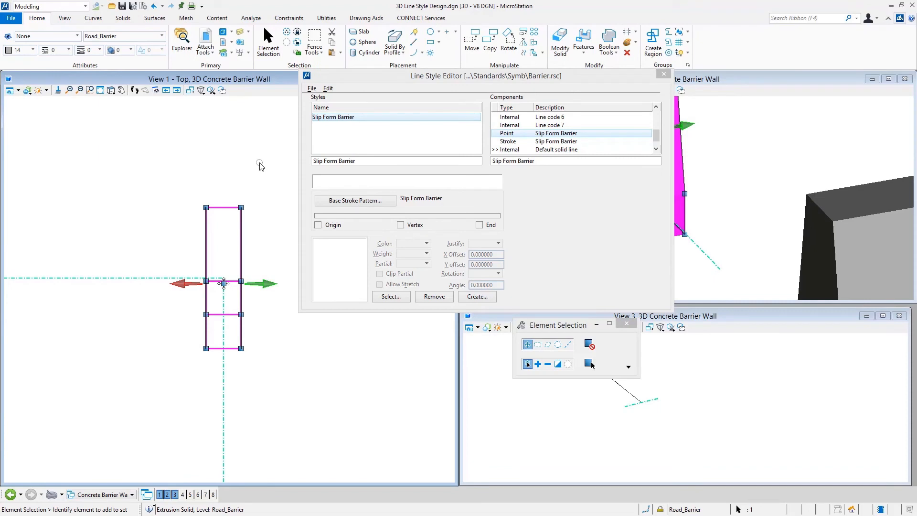
mouse_move(235, 181)
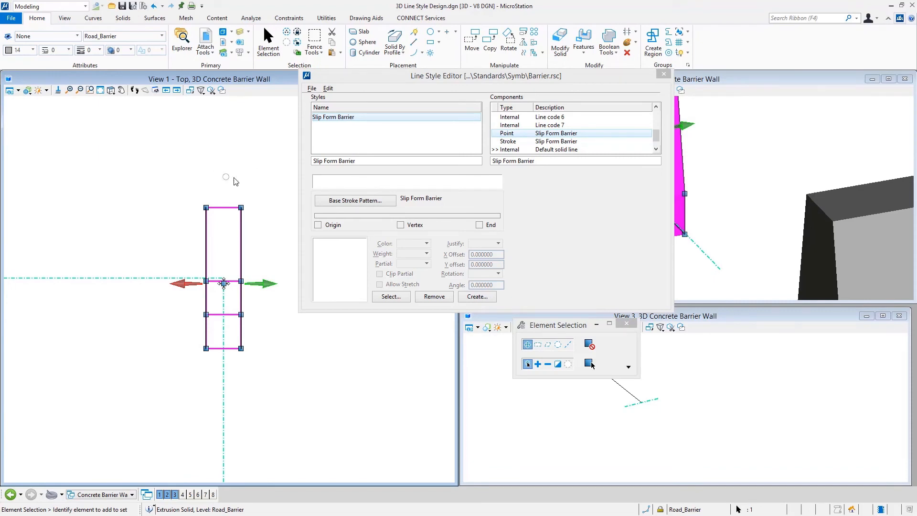
mouse_move(109, 36)
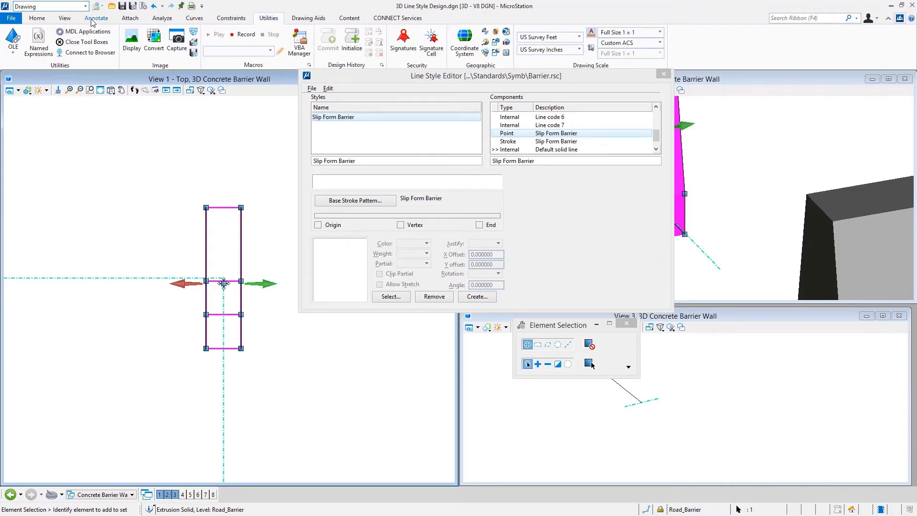
Start the Define Cell Origin tool from the Annotate Cells tools.
left_click(96, 18)
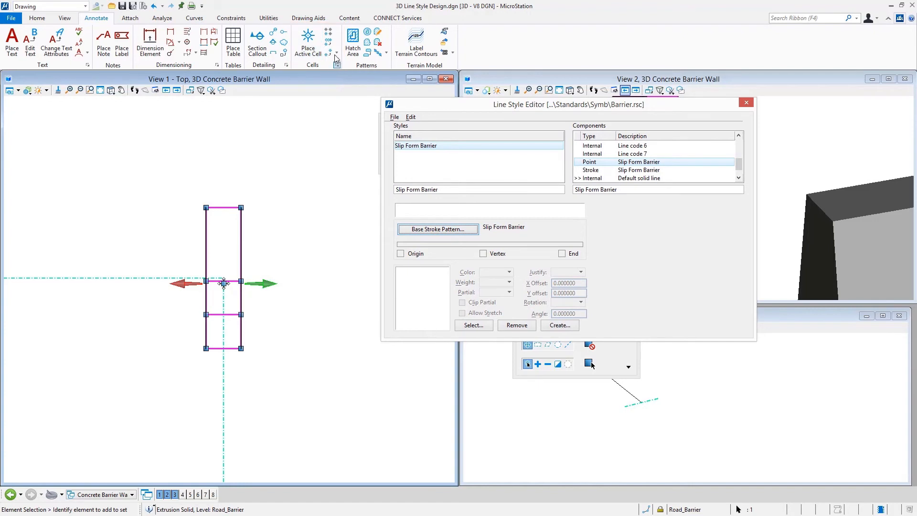
left_click(337, 53)
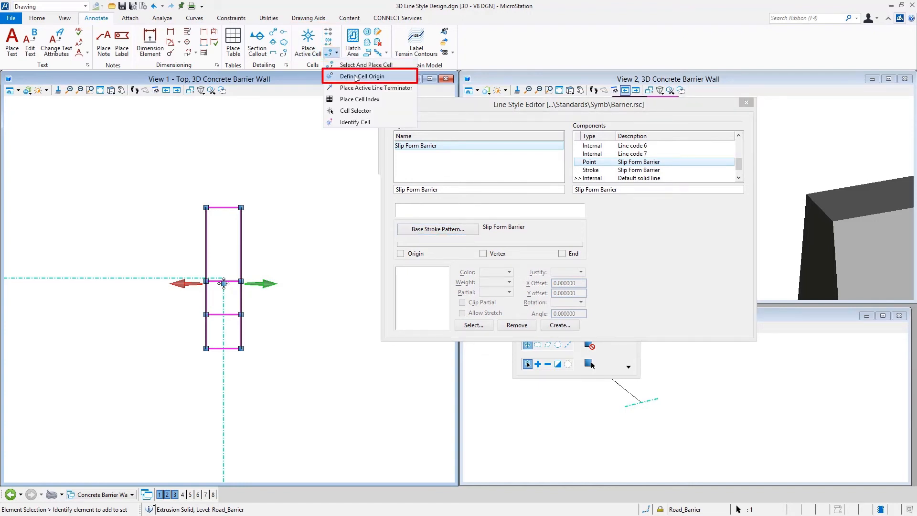
left_click(360, 75)
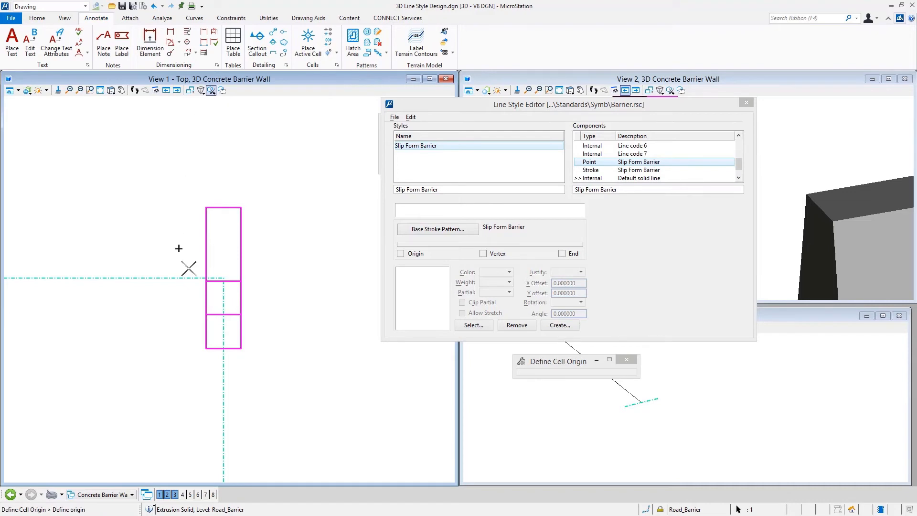
mouse_move(191, 278)
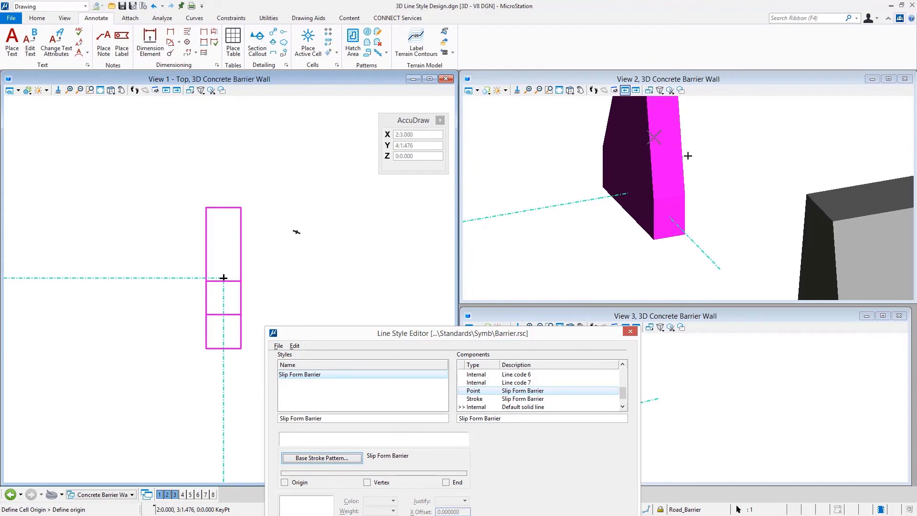
Switch View 2's display style to Wireframe.
left_click(507, 90)
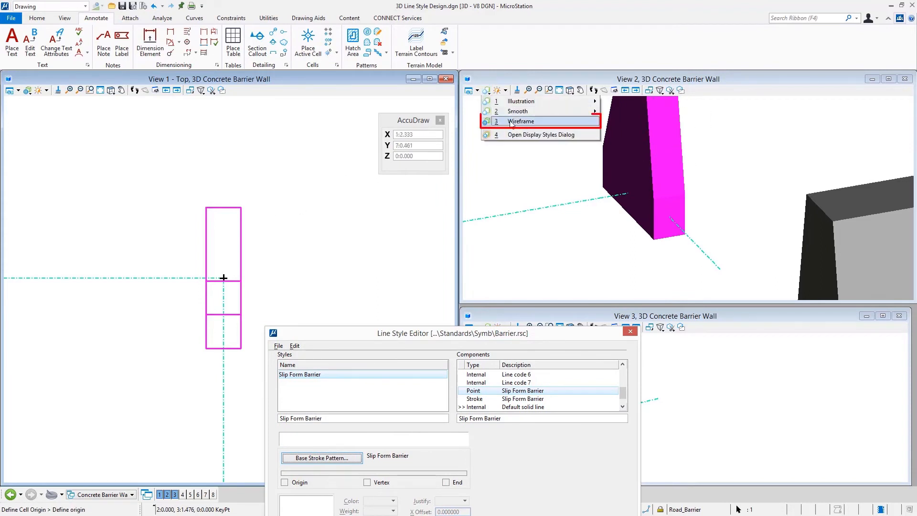
left_click(520, 121)
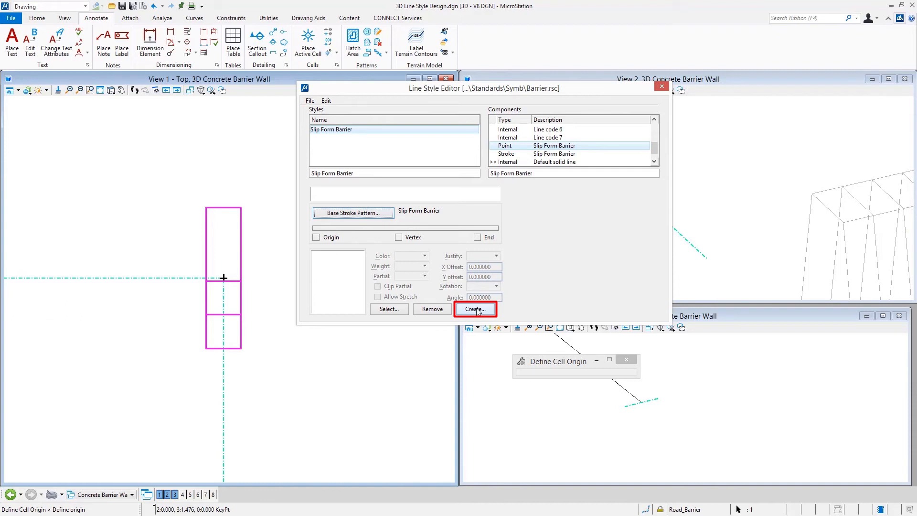
Create a point symbol named 'Slip Form Barrier' from the selected barrier geometry.
left_click(475, 309)
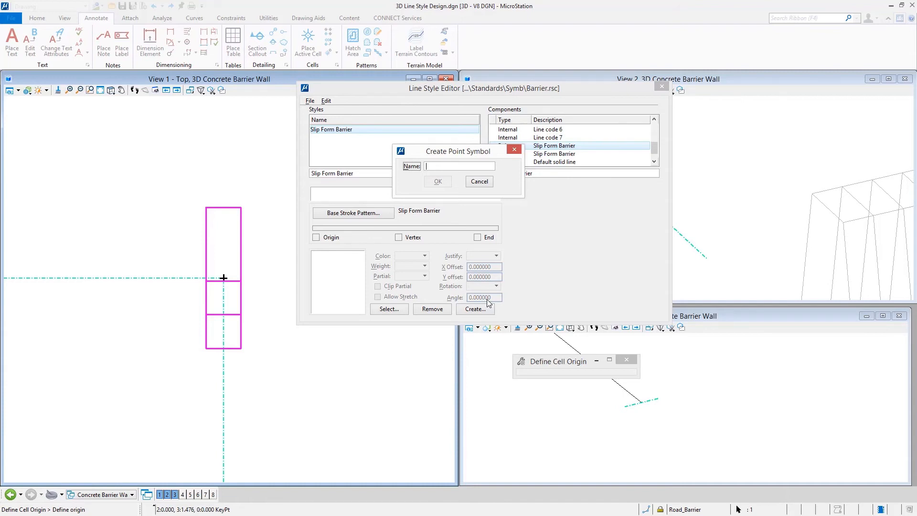
left_click(458, 166)
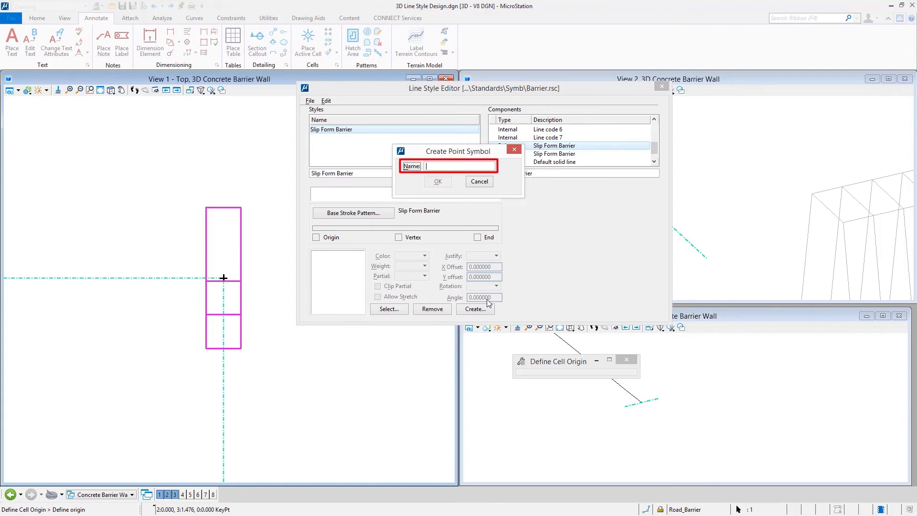
type("Slip Form Barrier")
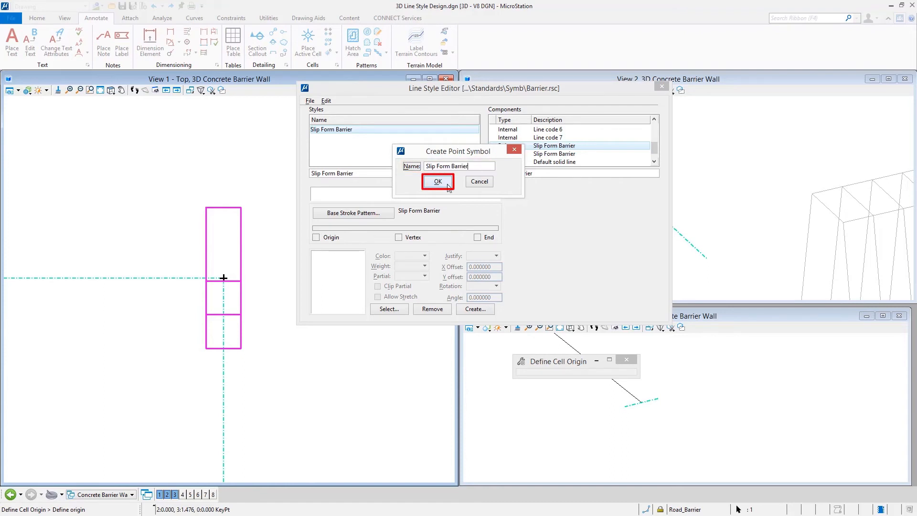
left_click(438, 181)
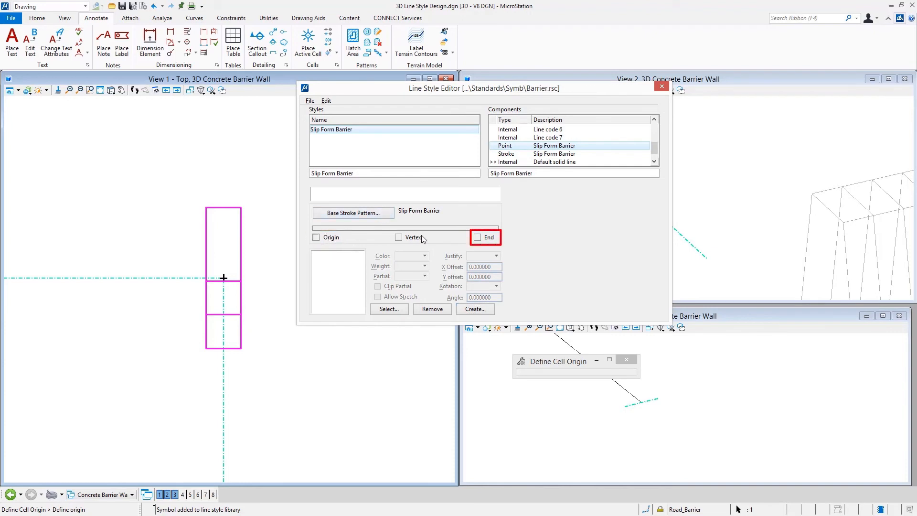
left_click(398, 237)
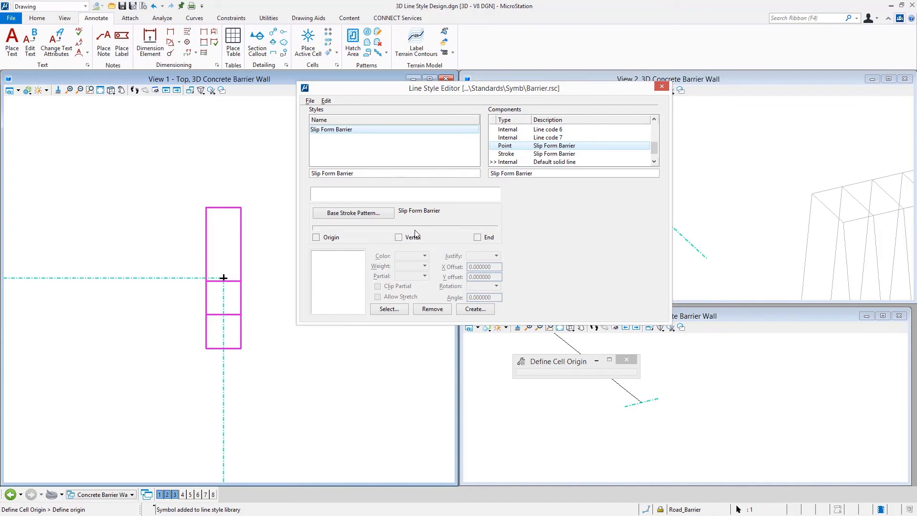
mouse_move(431, 232)
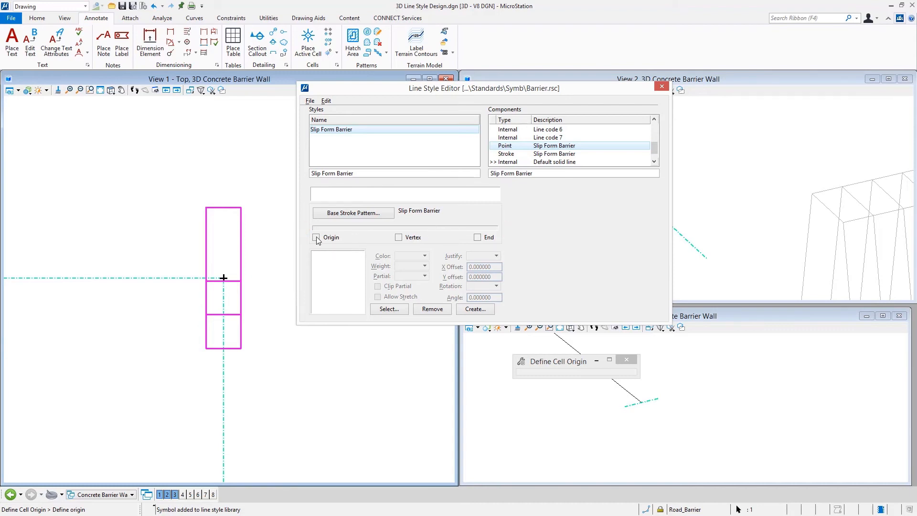
left_click(316, 237)
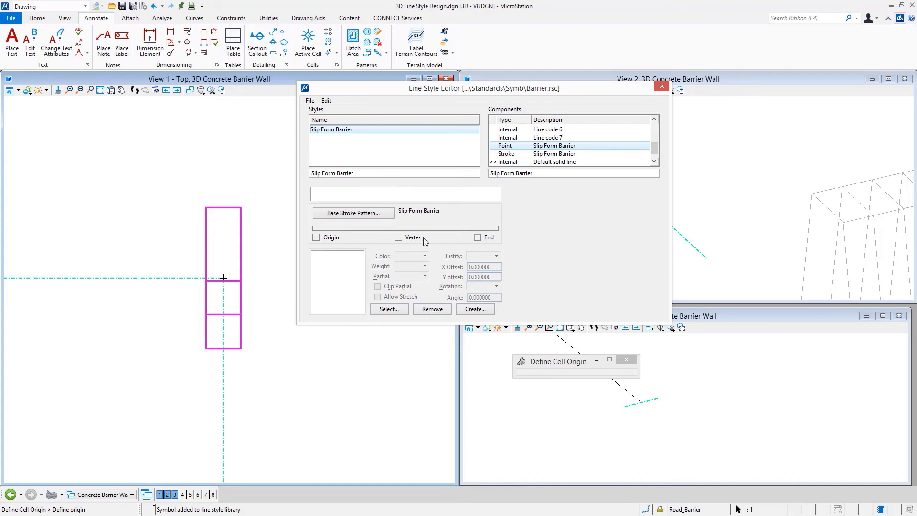
mouse_move(408, 233)
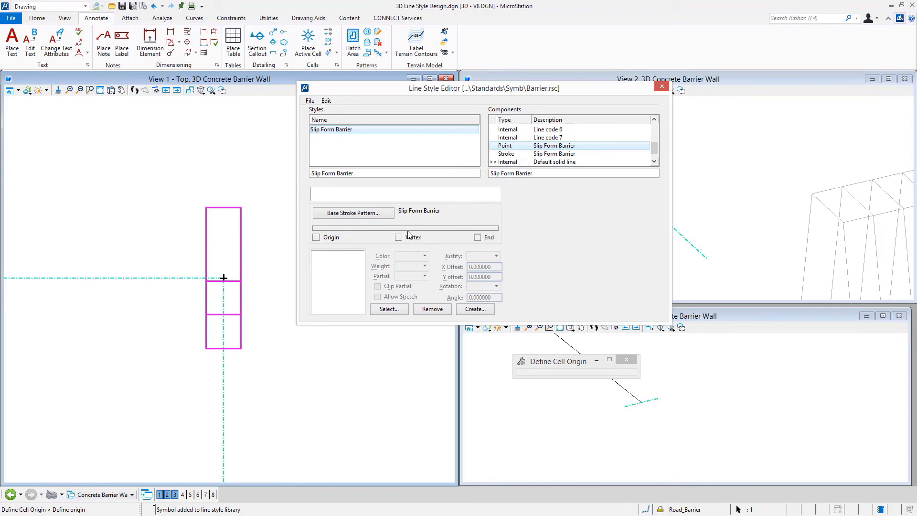
mouse_move(422, 235)
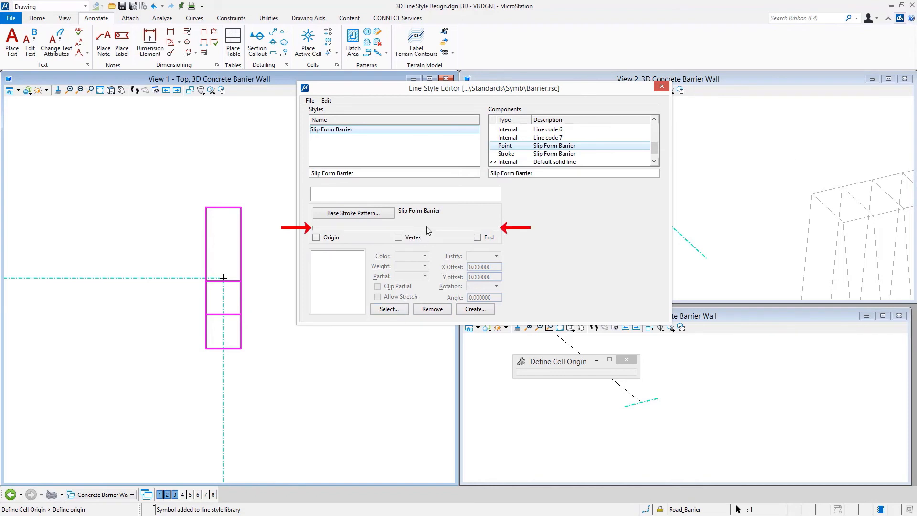
Assign the Slip Form Barrier point symbol to the point component's stroke.
left_click(389, 309)
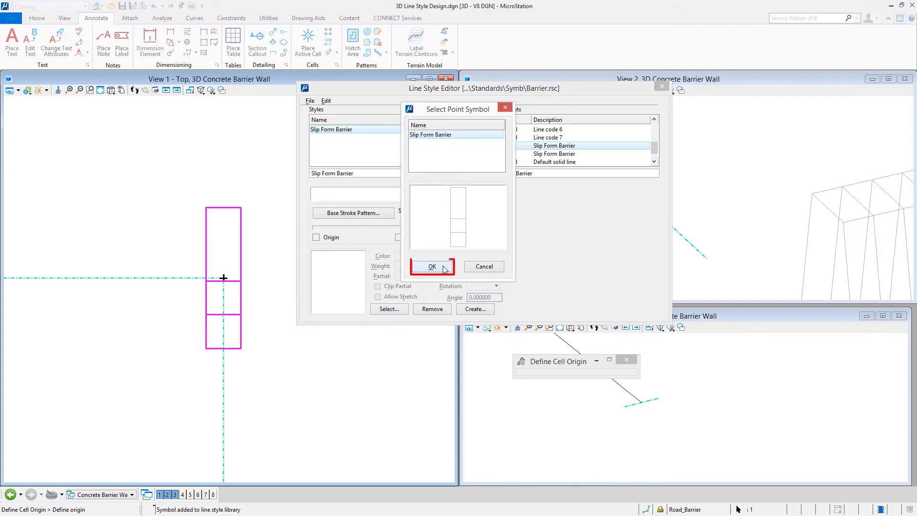
left_click(432, 267)
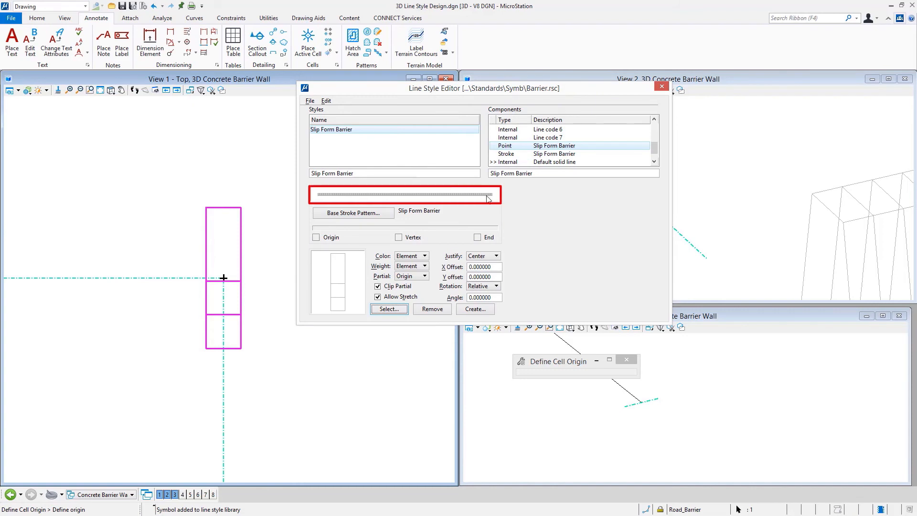
mouse_move(380, 206)
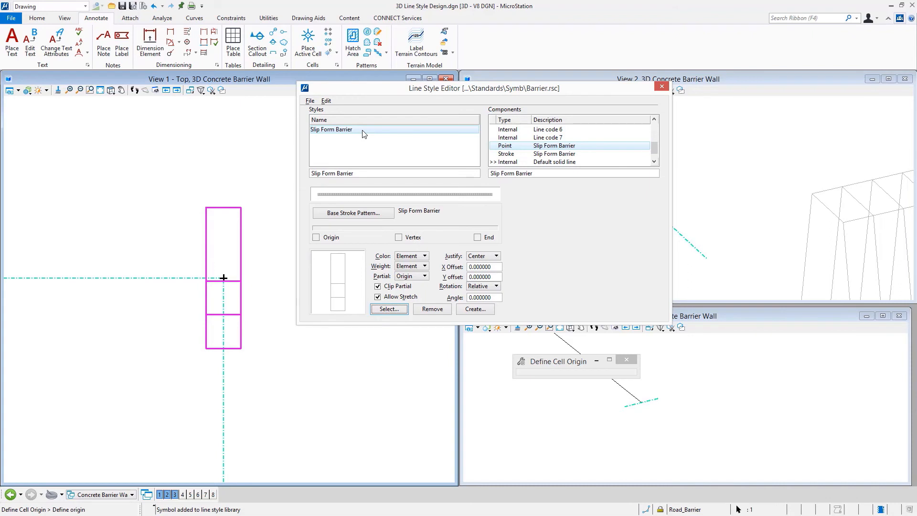
mouse_move(450, 165)
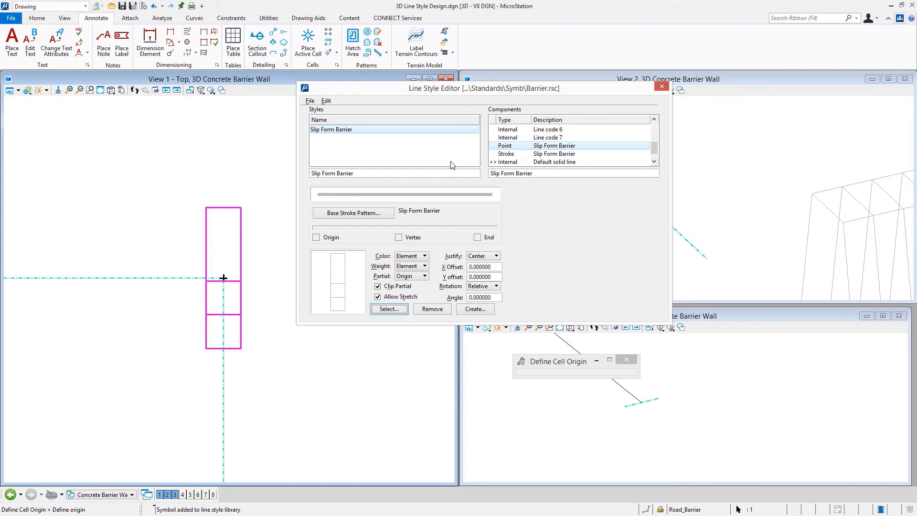
mouse_move(458, 177)
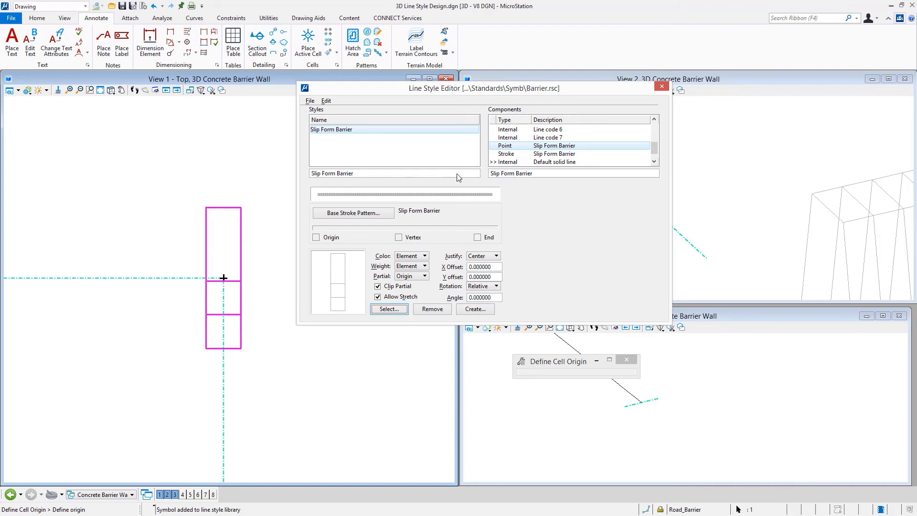
mouse_move(494, 267)
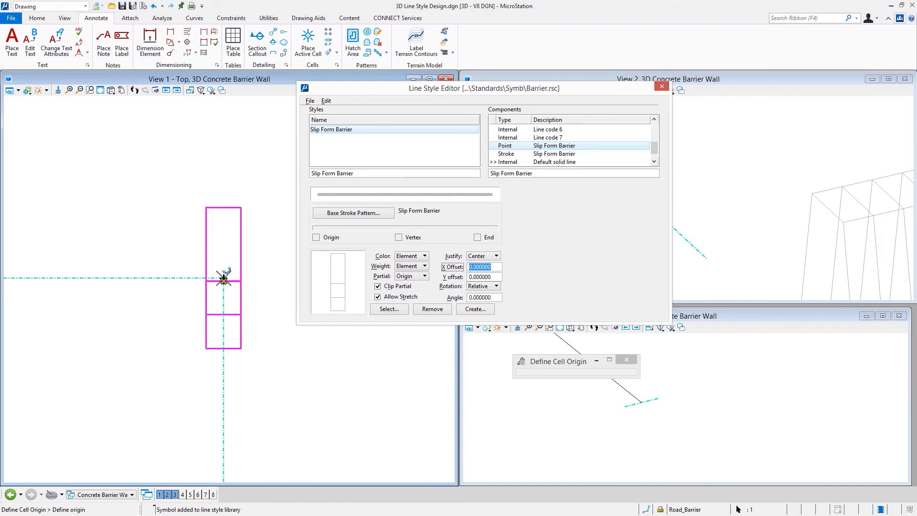
mouse_move(224, 281)
type("-.")
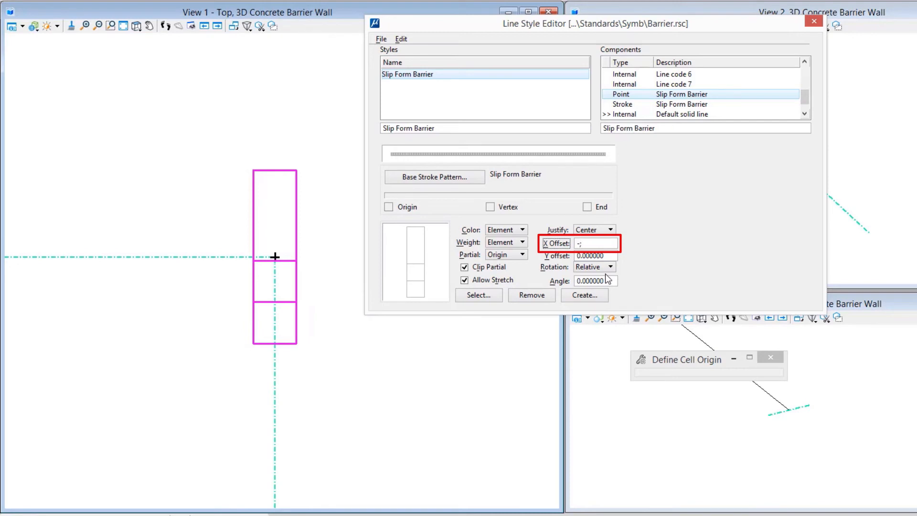
Enter -0.25 as the point symbol's X offset, leaving Y offset at zero.
left_click(595, 255)
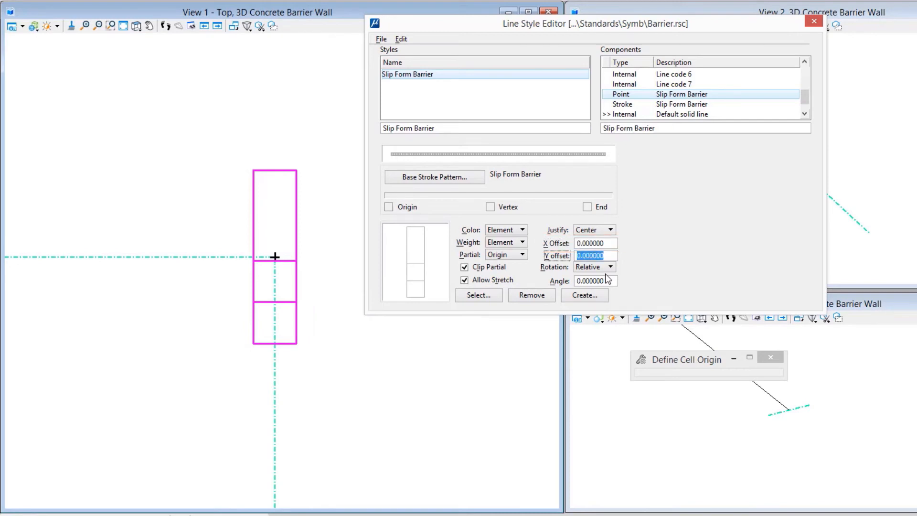
left_click(595, 243)
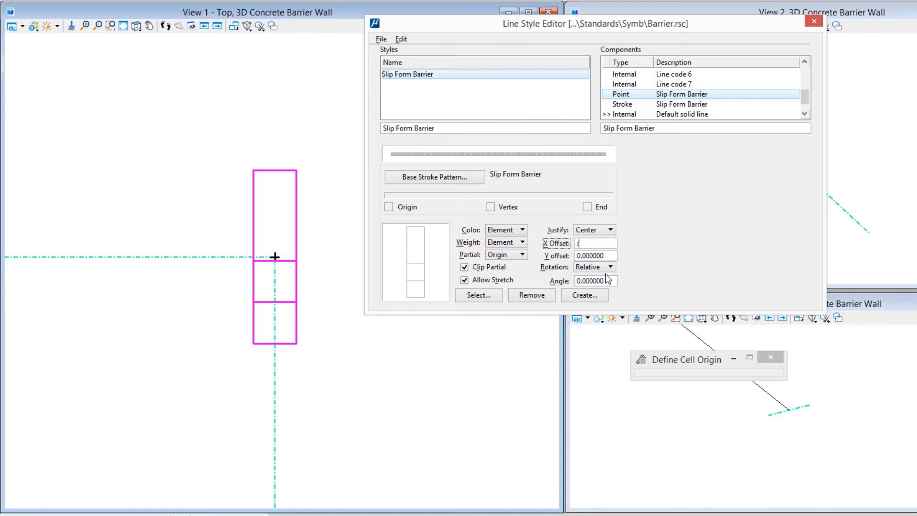
left_click(594, 255)
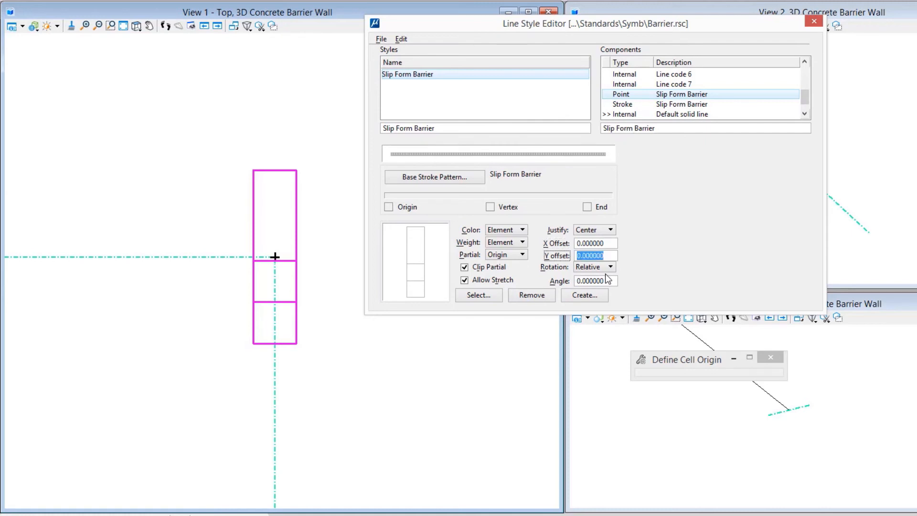
left_click(595, 243)
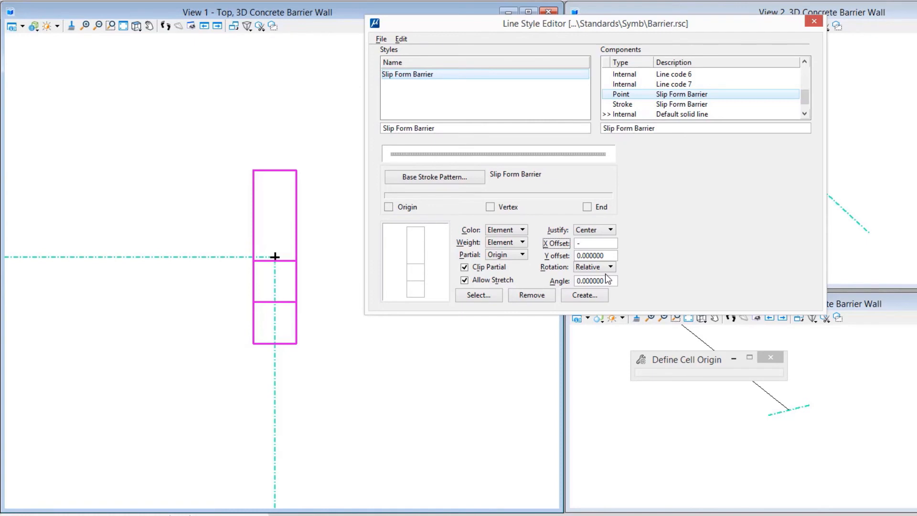
type("-.25")
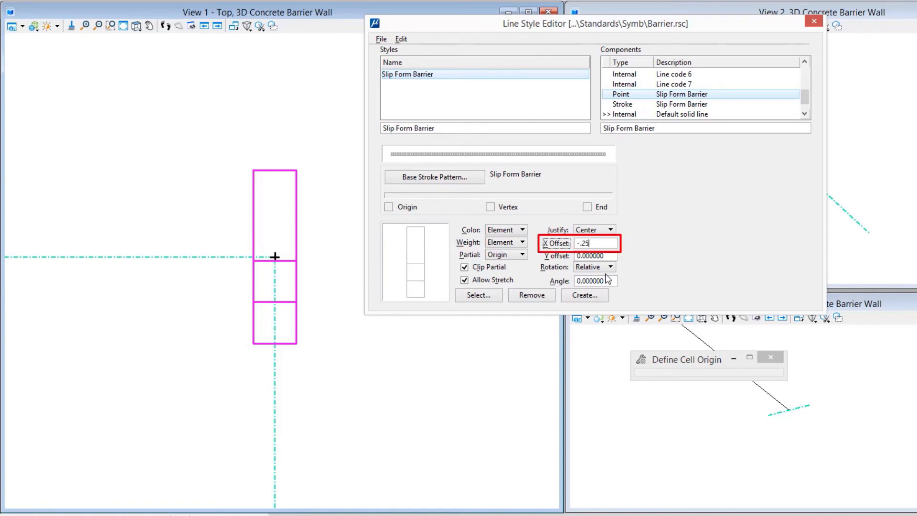
key("Tab")
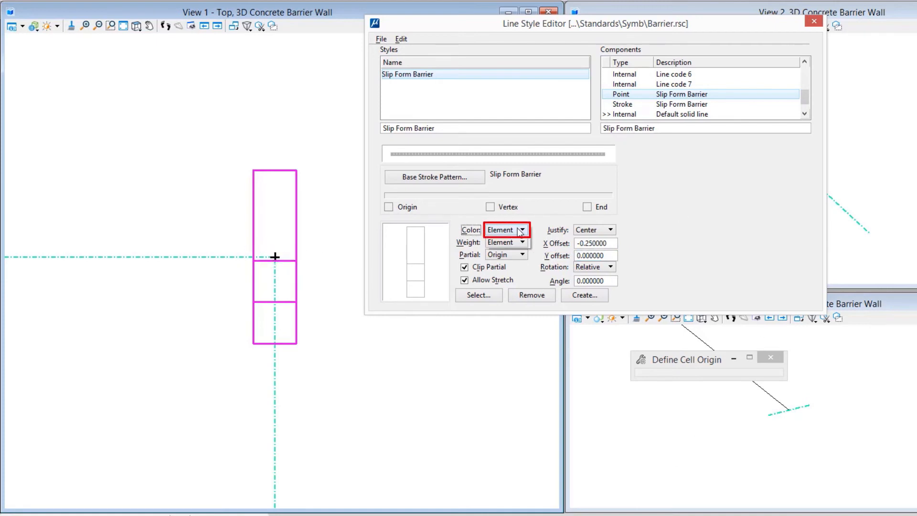
Set the symbol's Color and Weight sources both to Symbol.
left_click(523, 230)
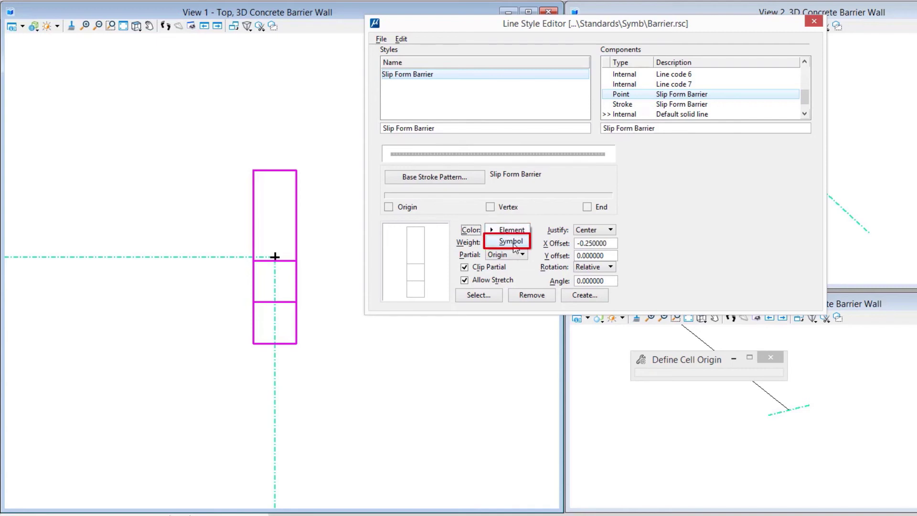
left_click(511, 241)
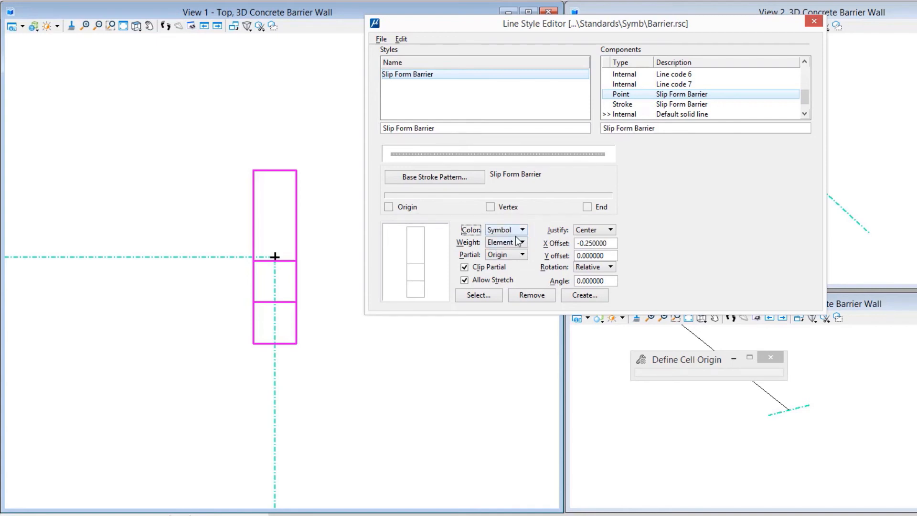
left_click(519, 242)
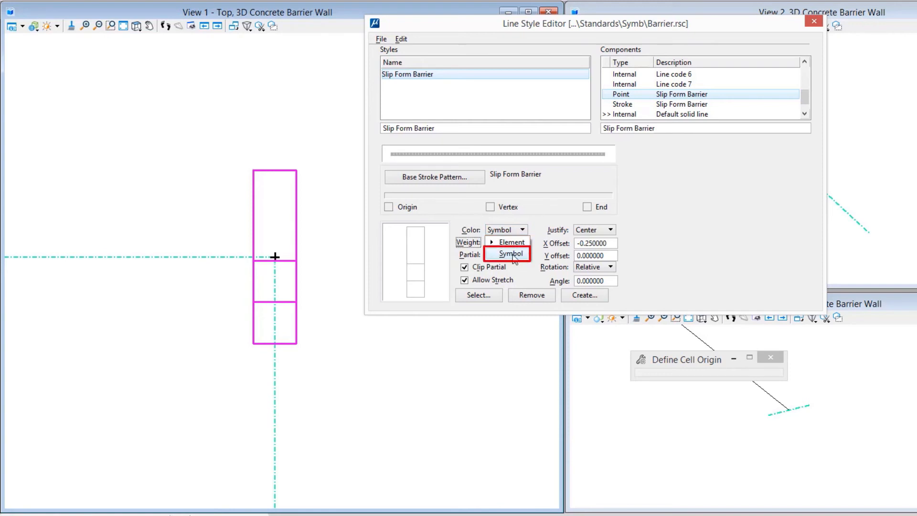
left_click(511, 254)
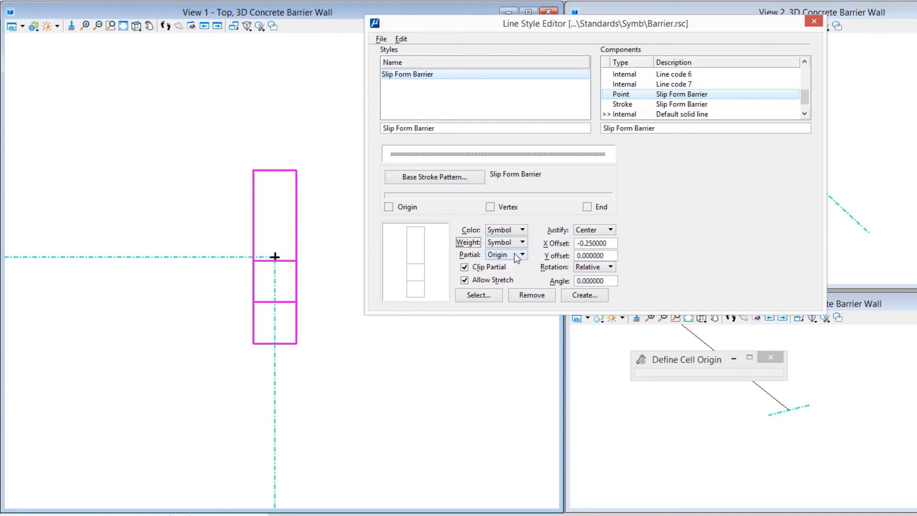
mouse_move(418, 246)
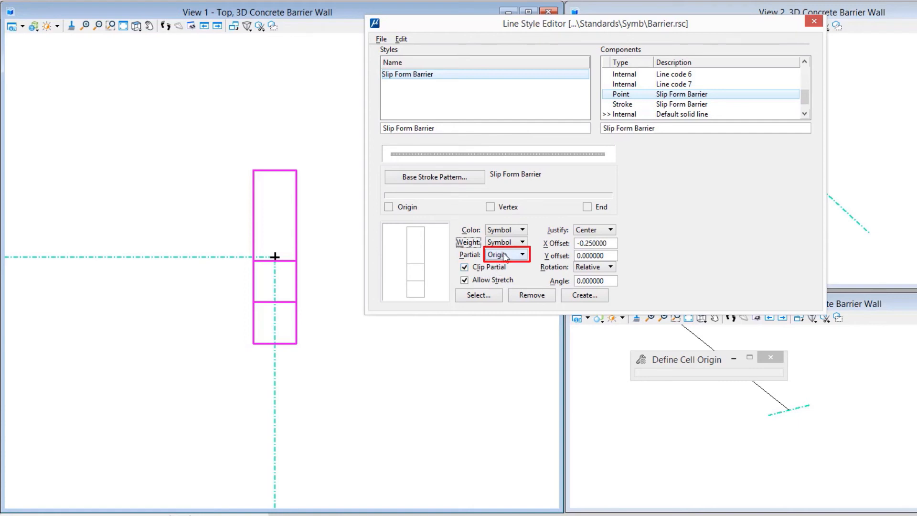
Set the Partial option to Project.
left_click(527, 254)
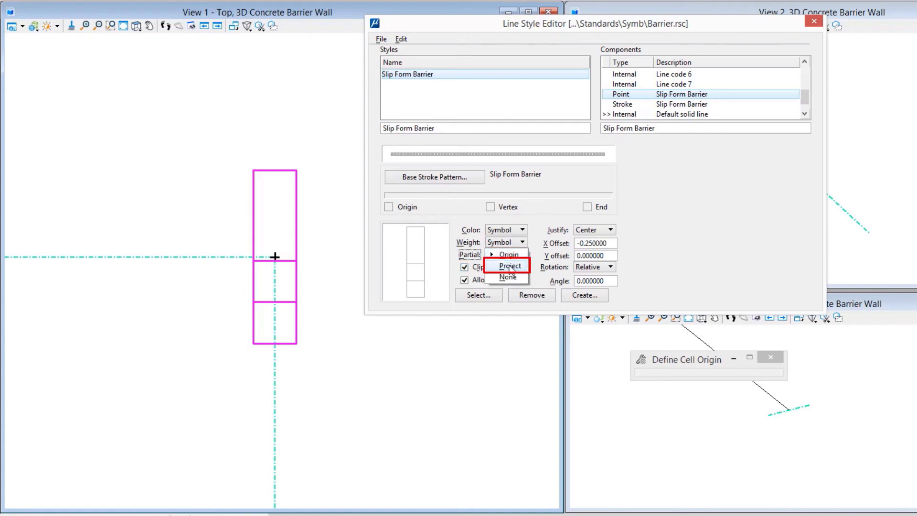
left_click(511, 266)
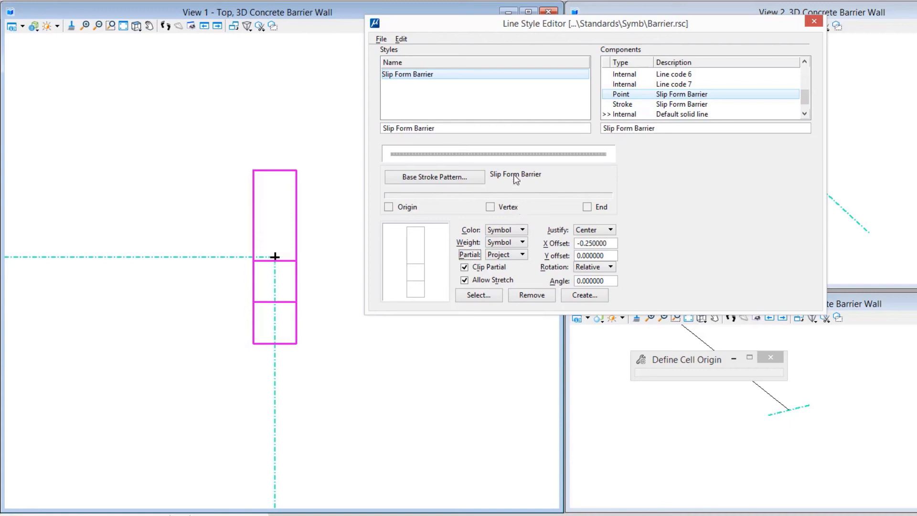
mouse_move(500, 177)
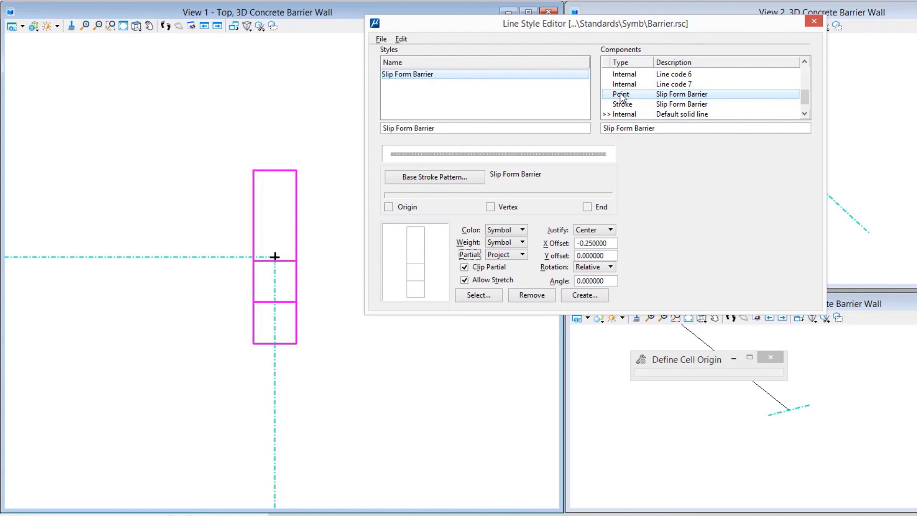
Link the Slip Form Barrier style to the selected Point component via Edit > Link.
left_click(401, 39)
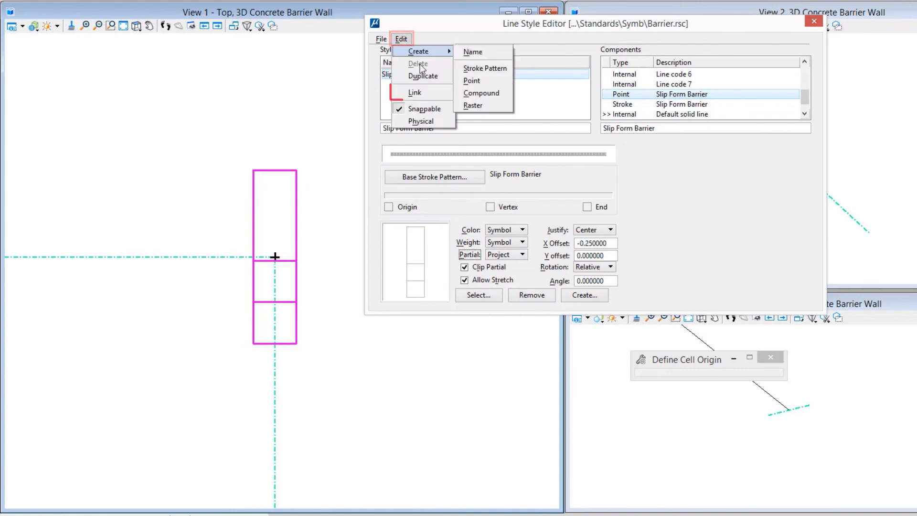
mouse_move(421, 95)
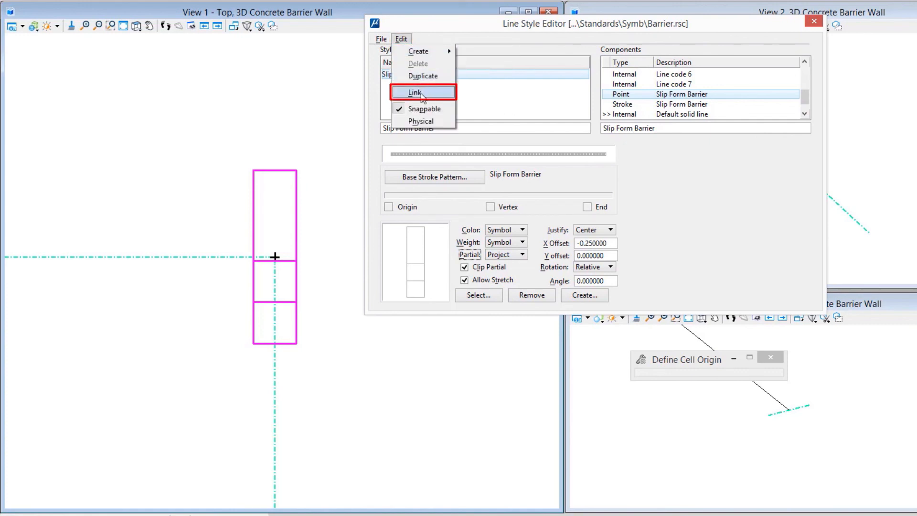
left_click(415, 93)
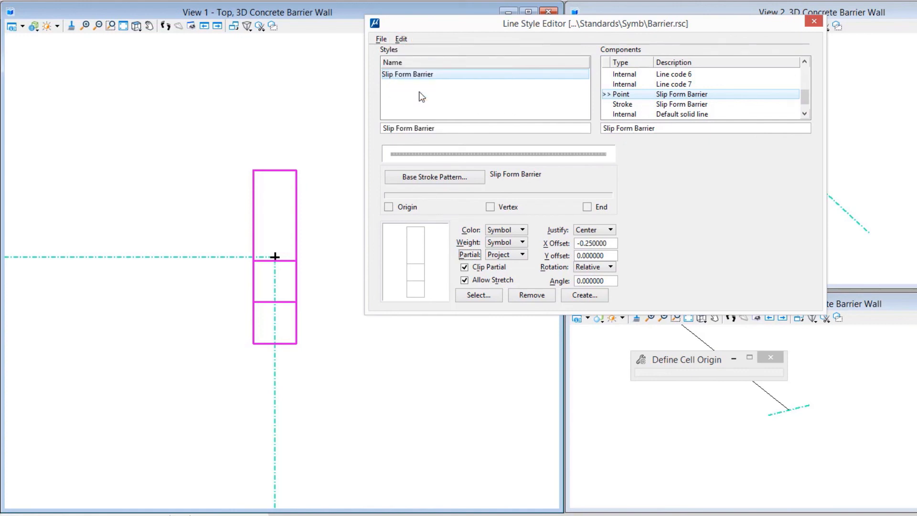
mouse_move(417, 109)
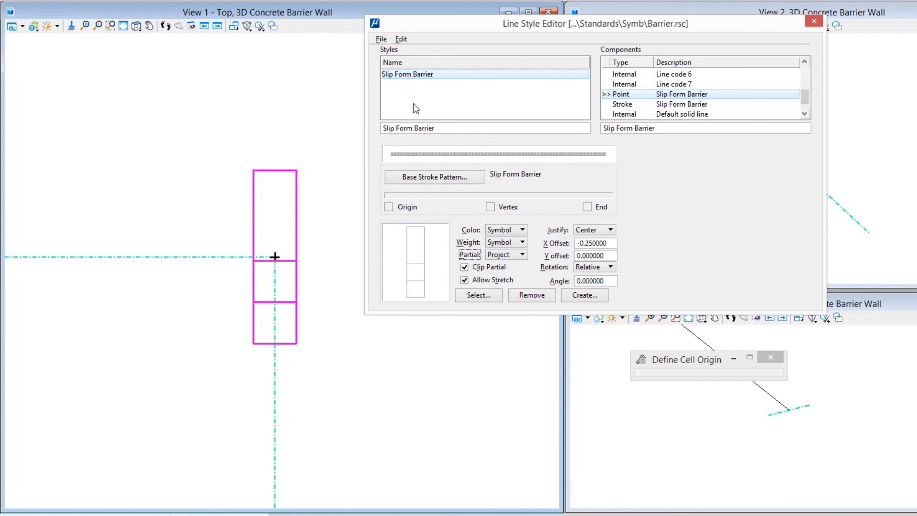
mouse_move(445, 115)
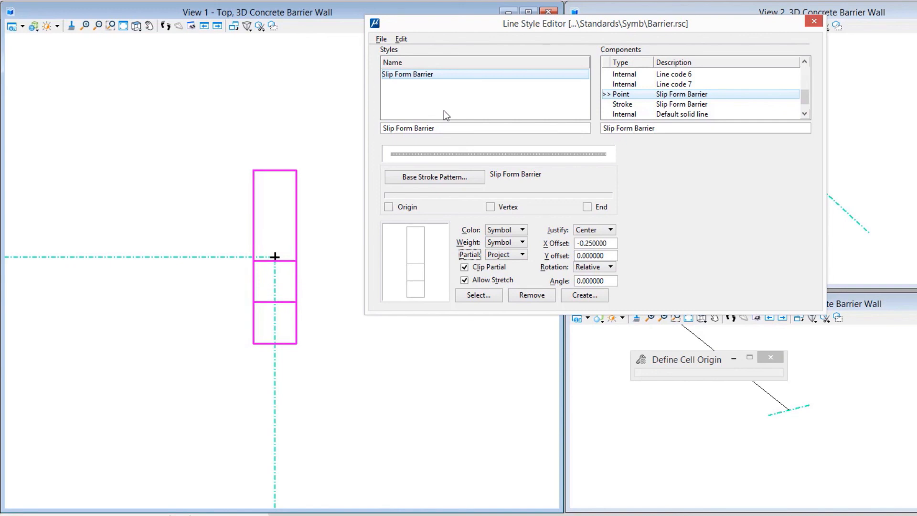
mouse_move(503, 52)
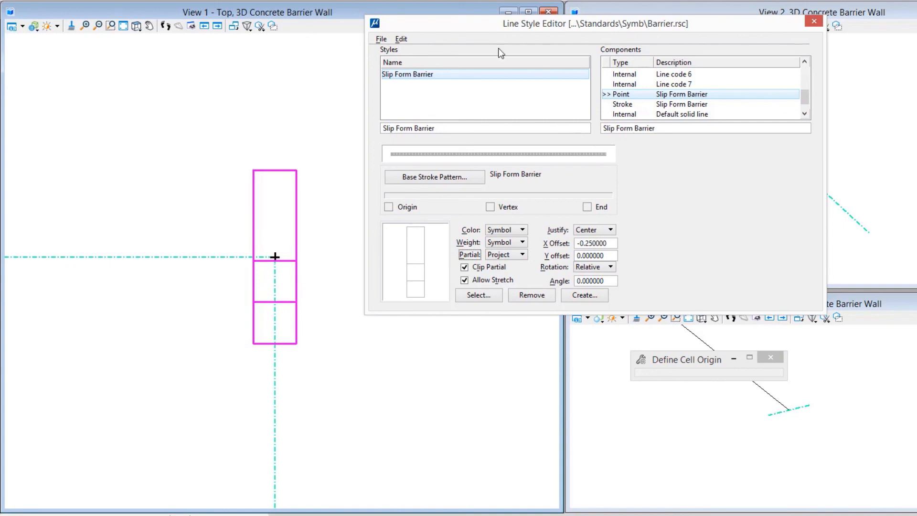
Save Barrier.rsc from the Line Style Editor's File menu.
left_click(401, 38)
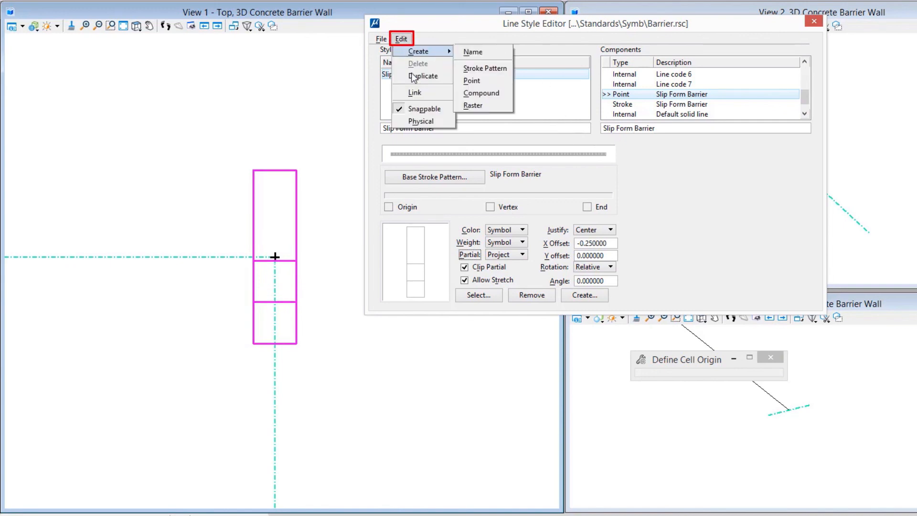
mouse_move(421, 121)
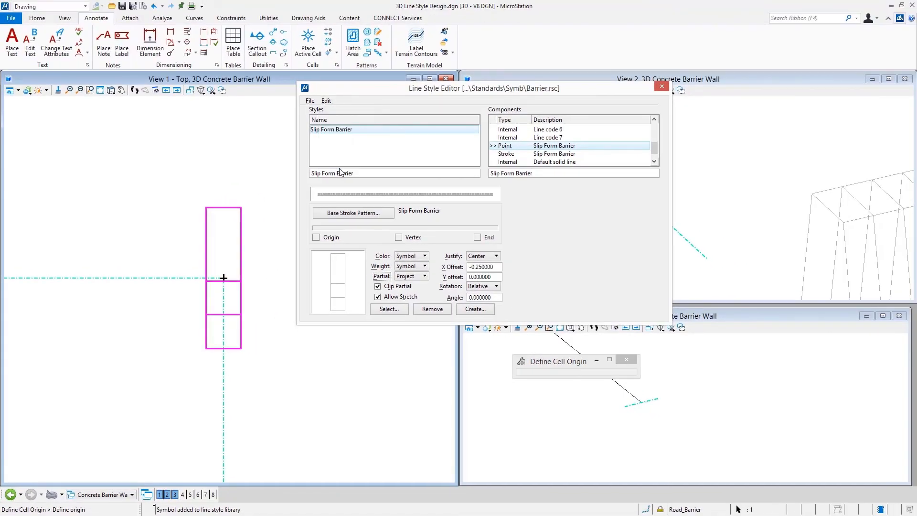
left_click(310, 100)
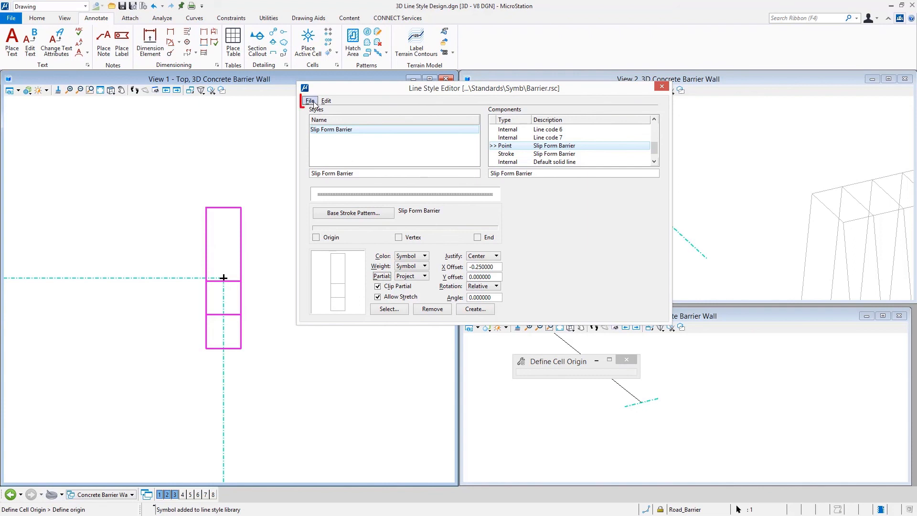
left_click(309, 101)
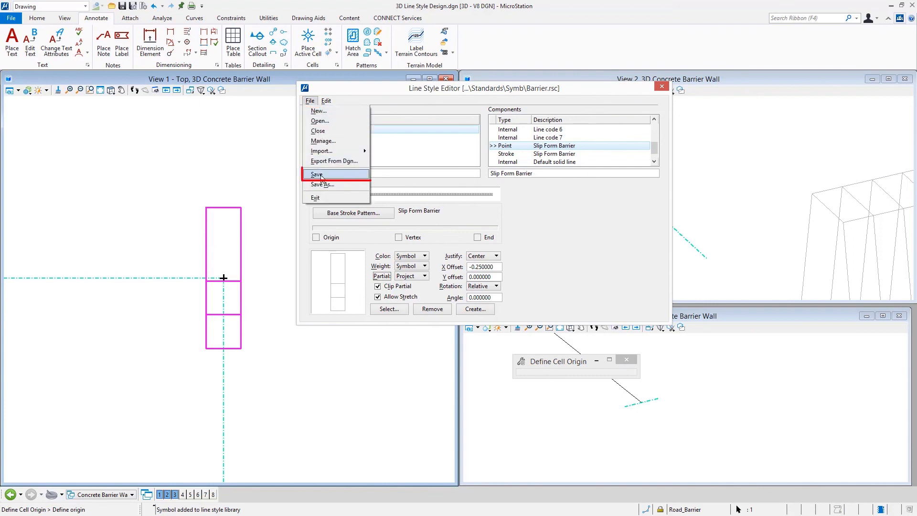
left_click(316, 174)
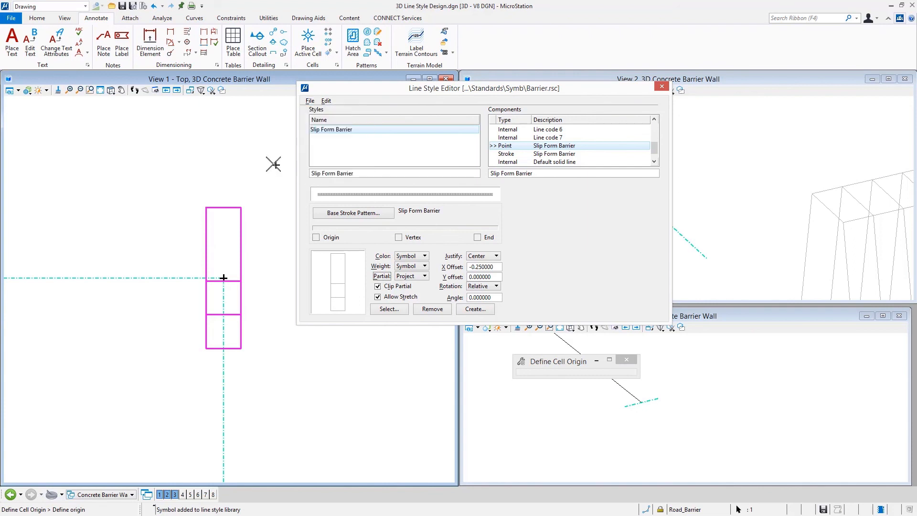